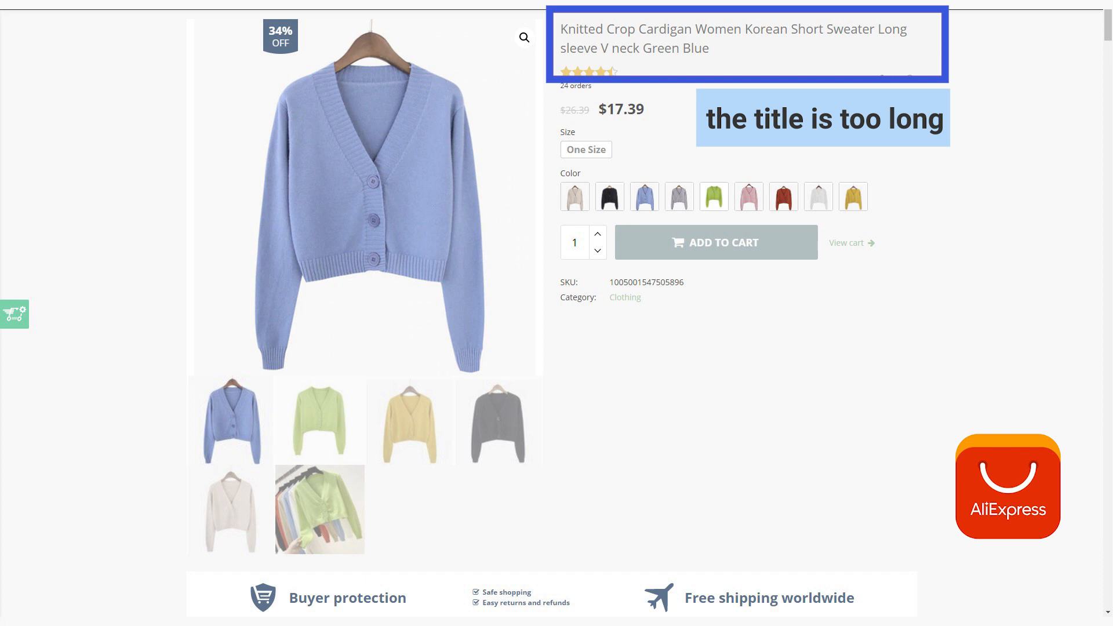
Step: Scroll through the knitted cardigan product page to review its title and description
scroll("down", 3)
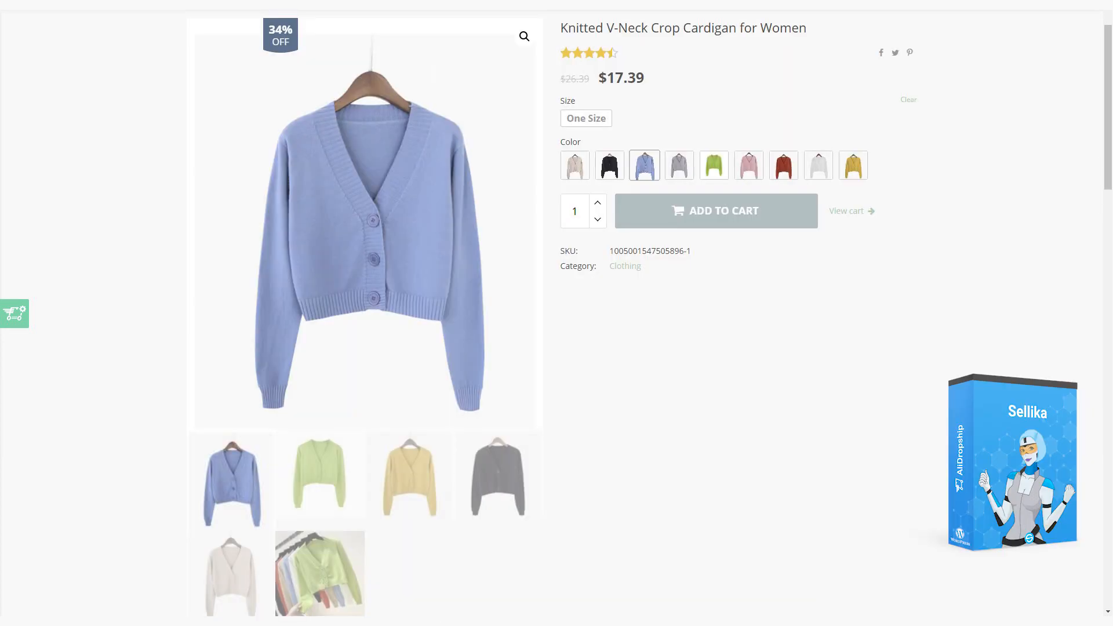
scroll("down", 3)
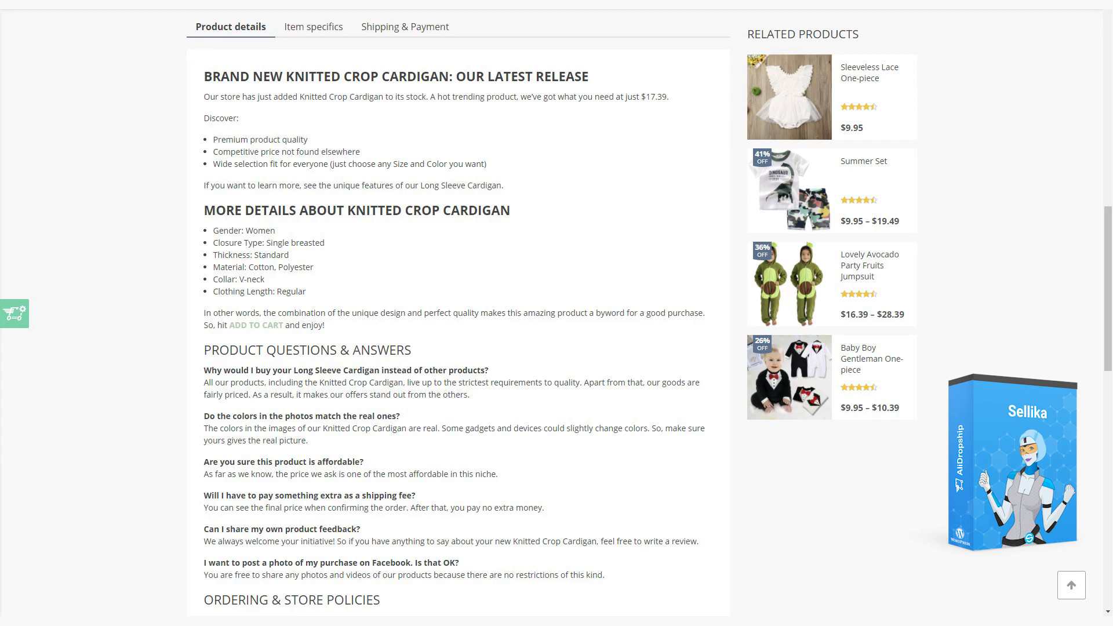
scroll("down", 3)
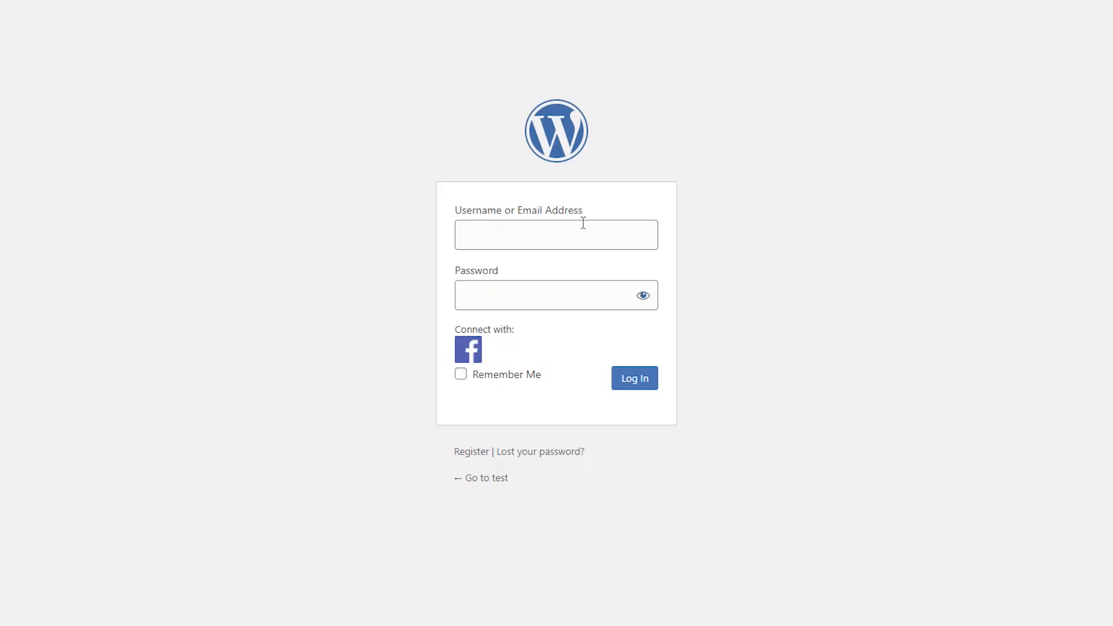
Step: Log in to wp-admin as admin to reach the Dashboard
type("admin")
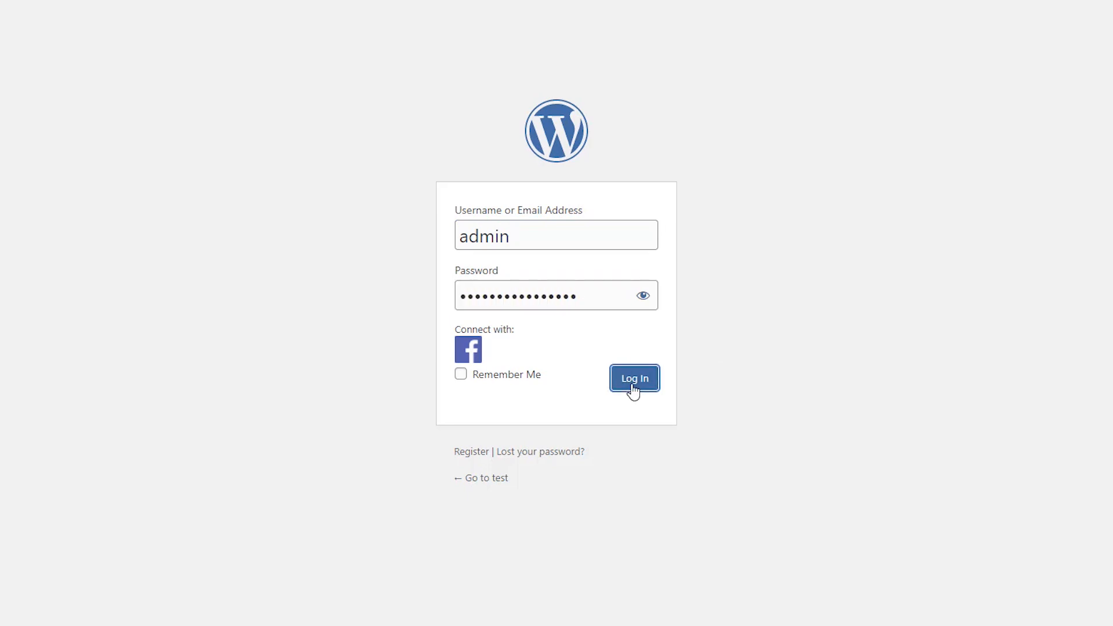
left_click(633, 378)
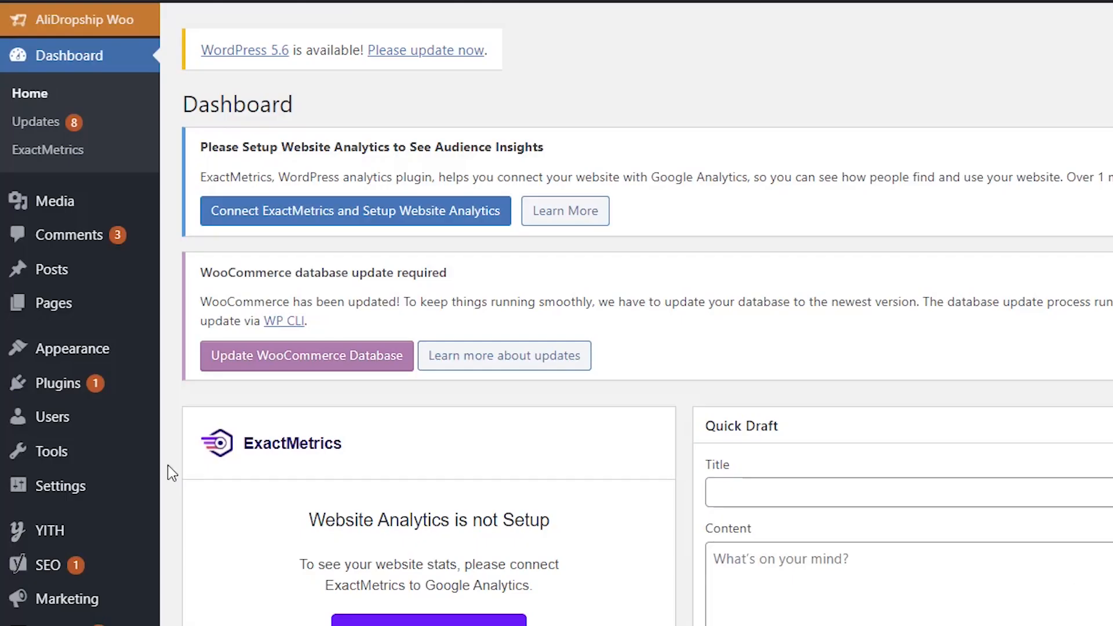
mouse_move(57, 382)
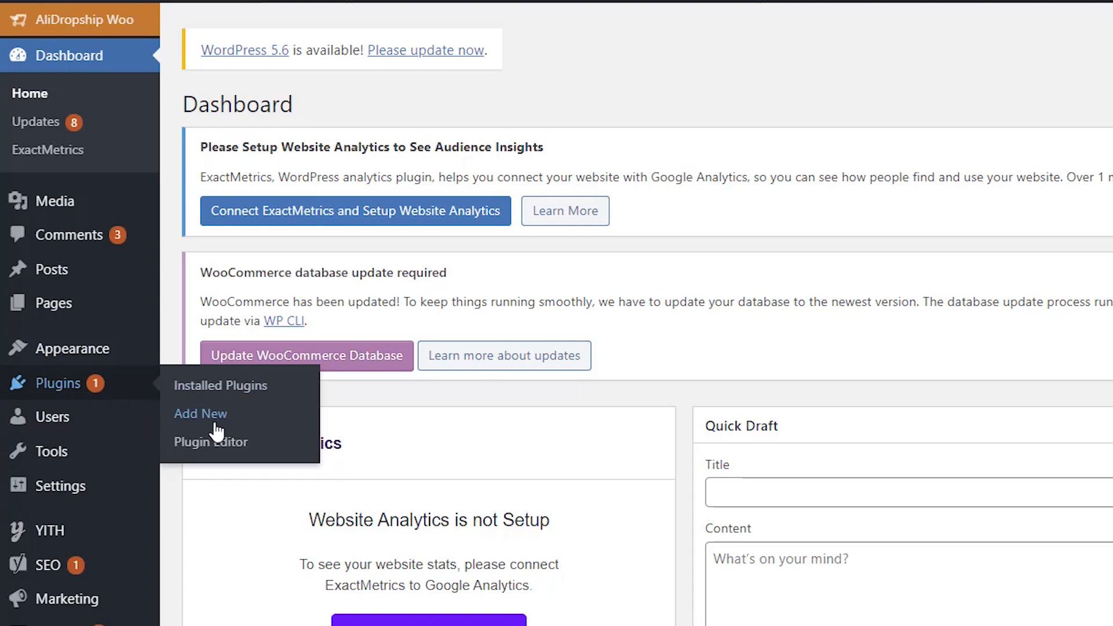
Step: Upload the sellika_ion71.zip package through Plugins > Add New and install it
left_click(200, 414)
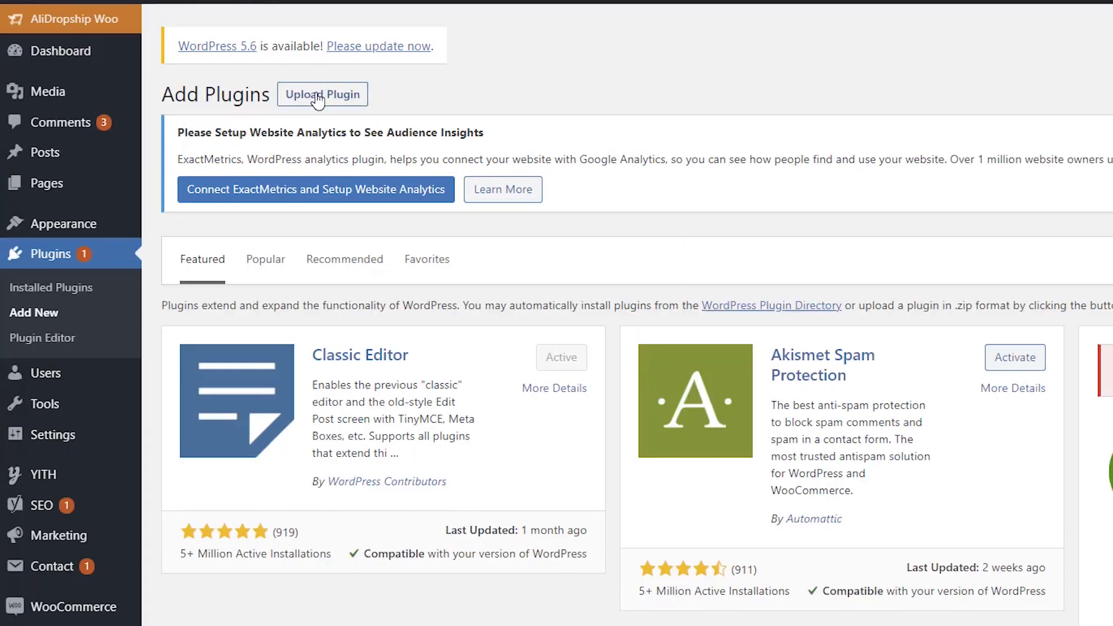
left_click(322, 93)
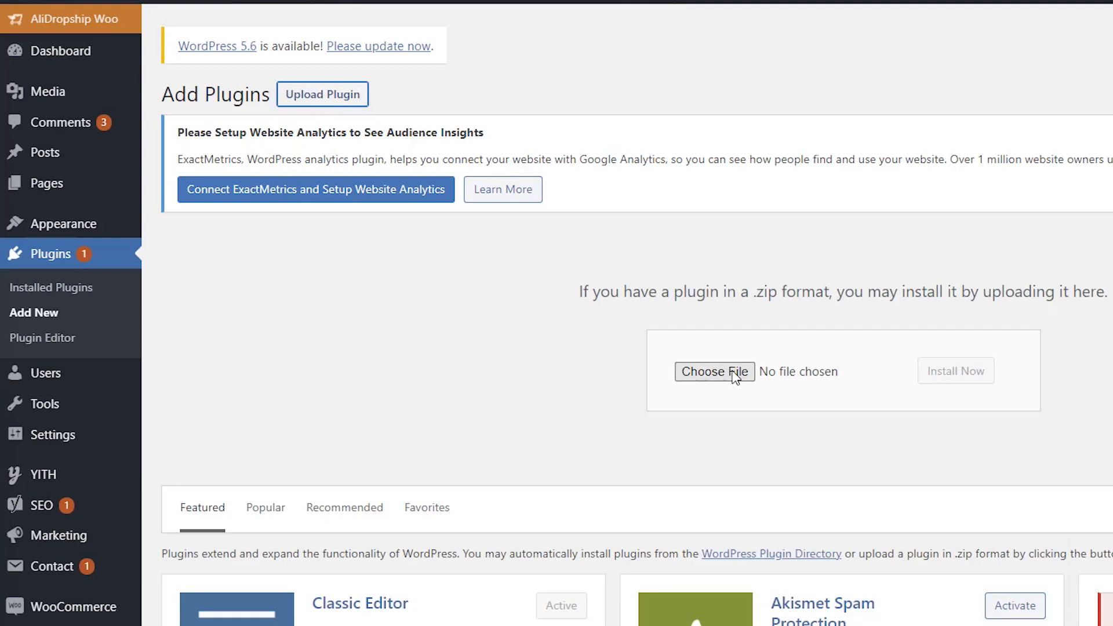
left_click(714, 371)
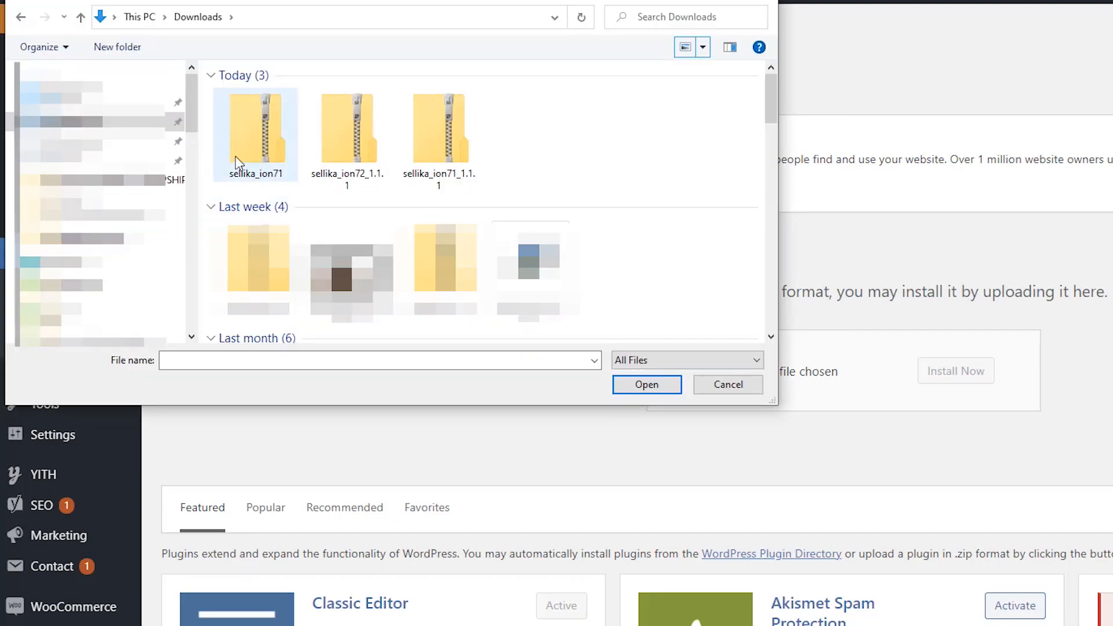
left_click(645, 384)
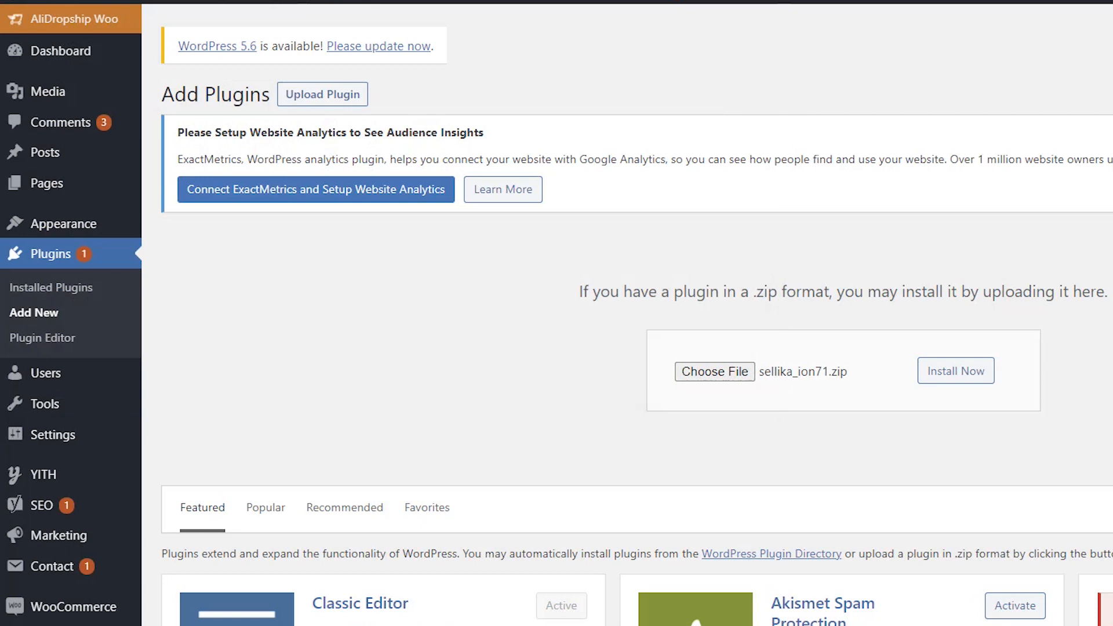
left_click(955, 370)
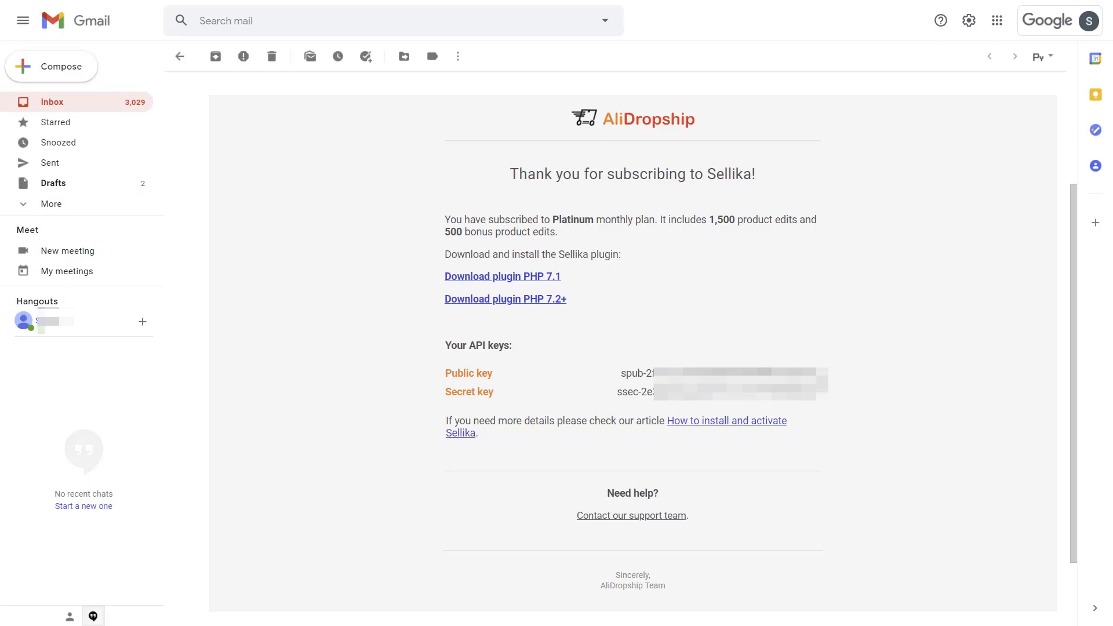
Step: Paste the Sellika public and secret keys from Gmail into Sellika's API Keys page
left_click_drag(621, 374, 823, 374)
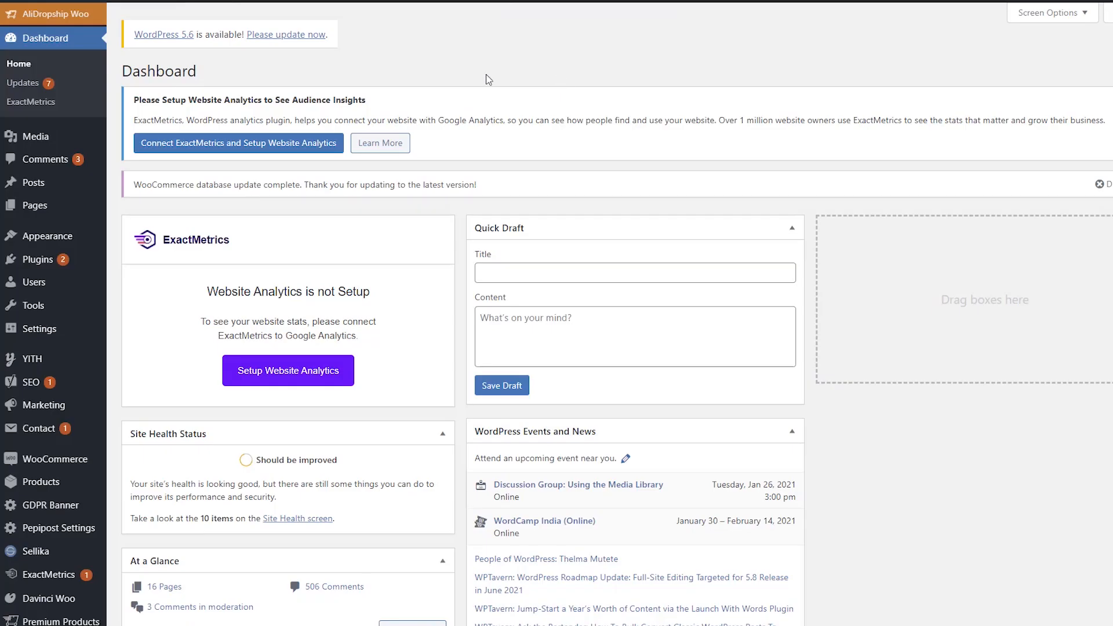
mouse_move(35, 551)
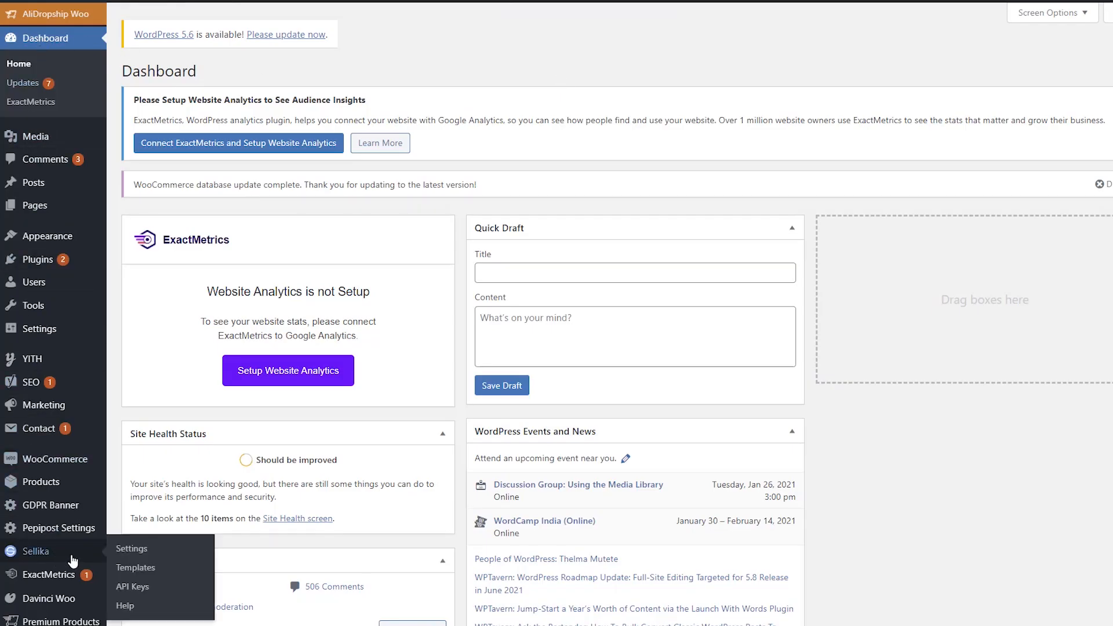
mouse_move(132, 586)
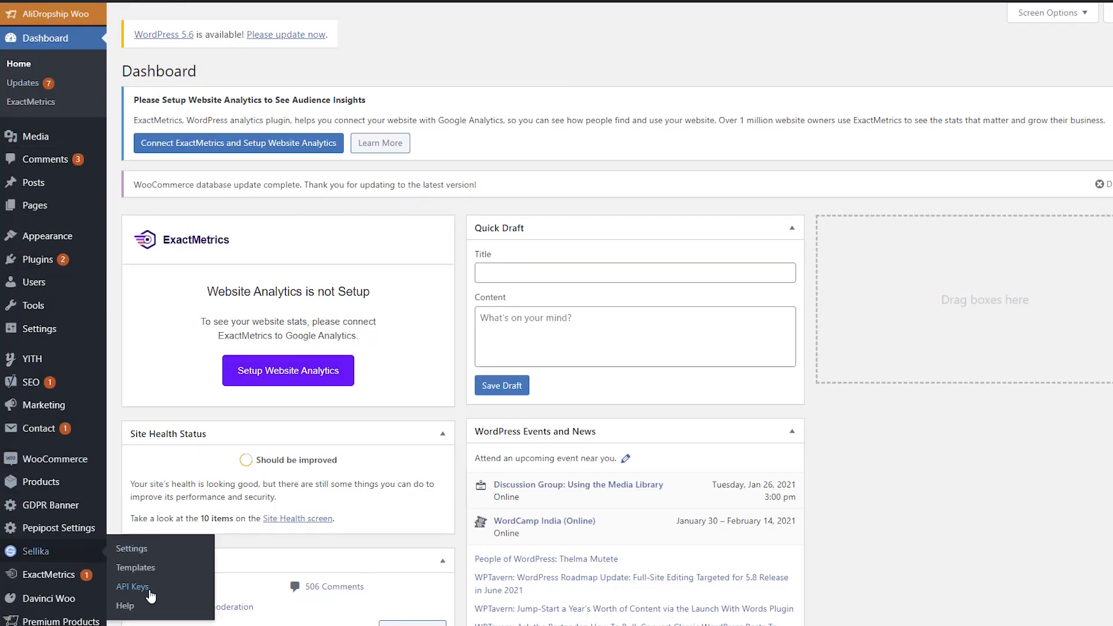
left_click(132, 586)
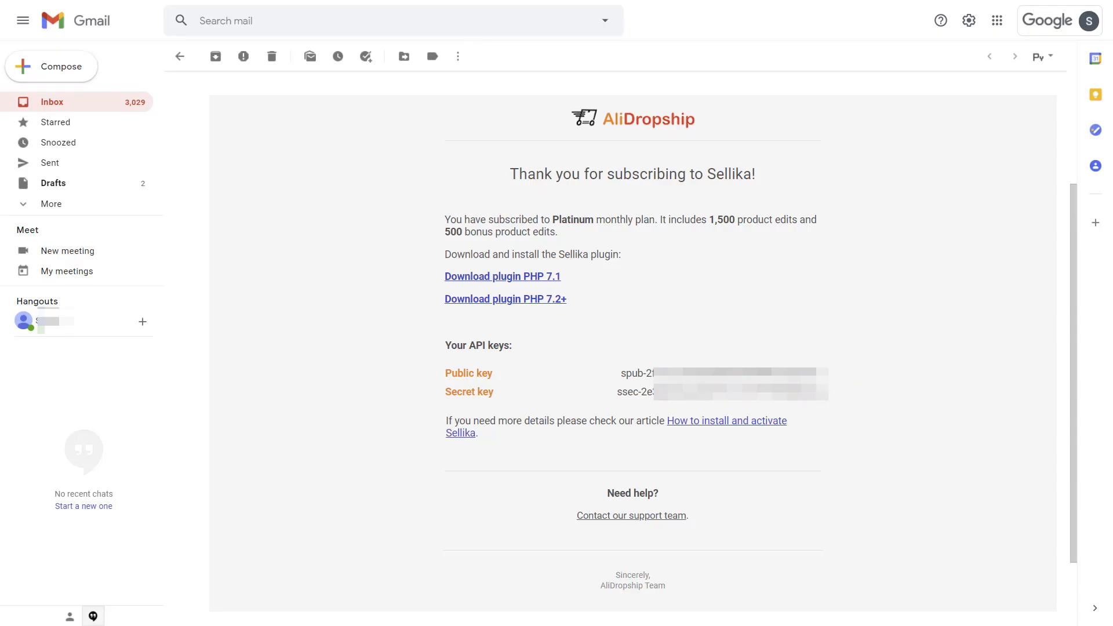
right_click(724, 391)
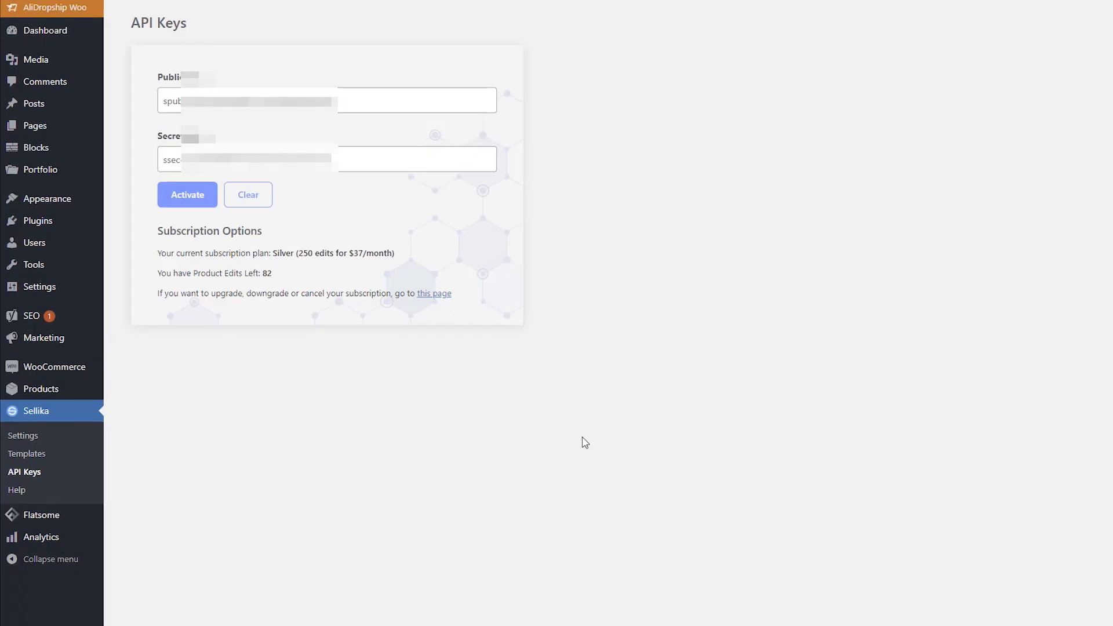
scroll("down", 3)
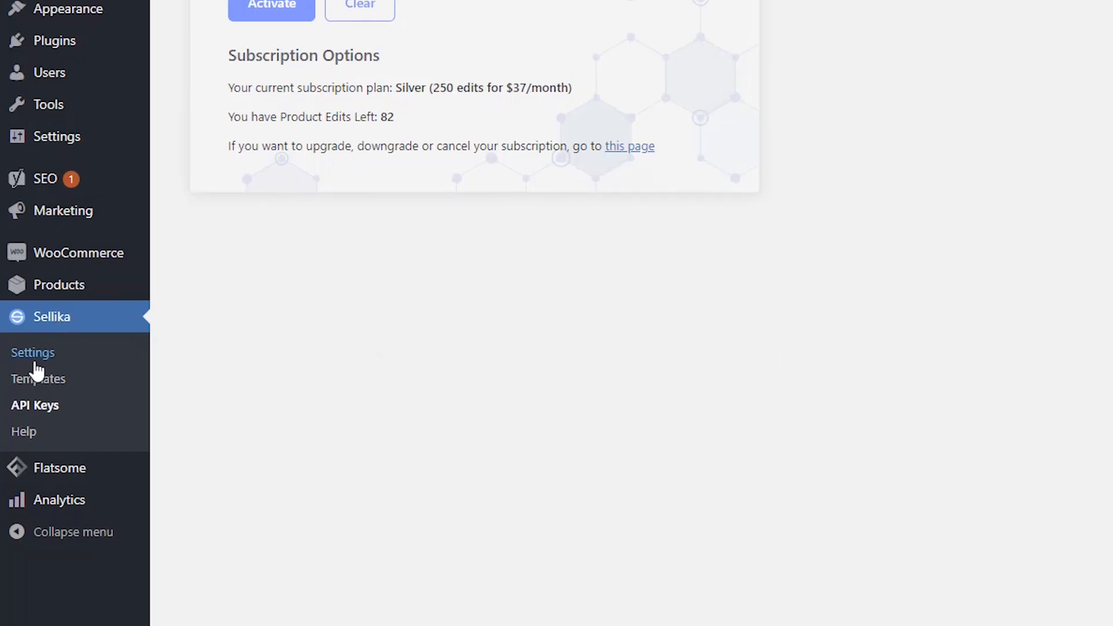
left_click(33, 352)
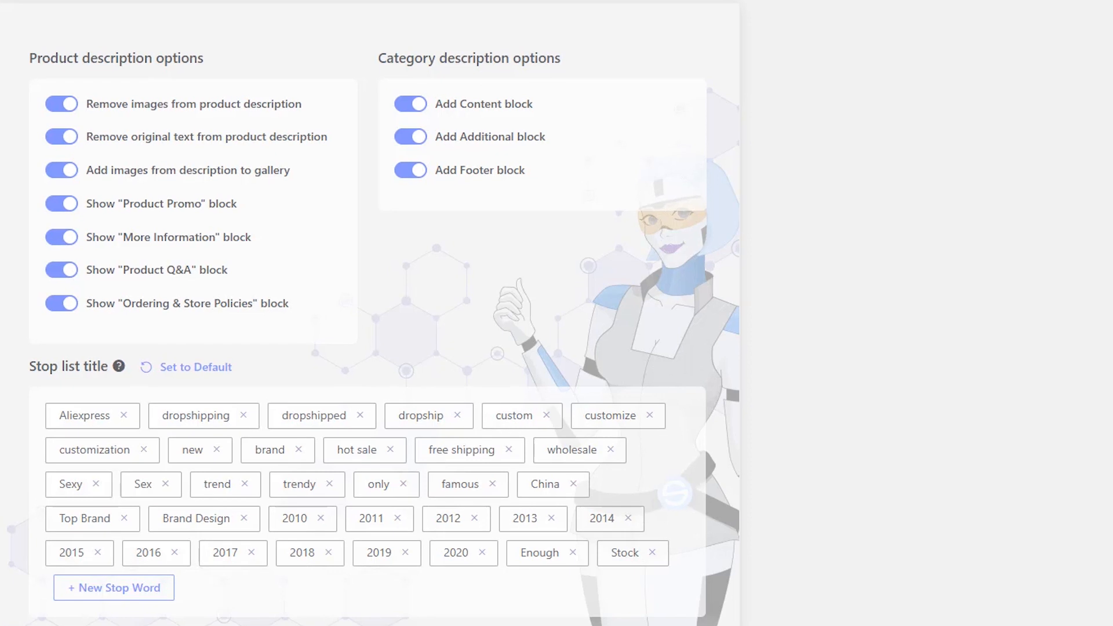
scroll("down", 3)
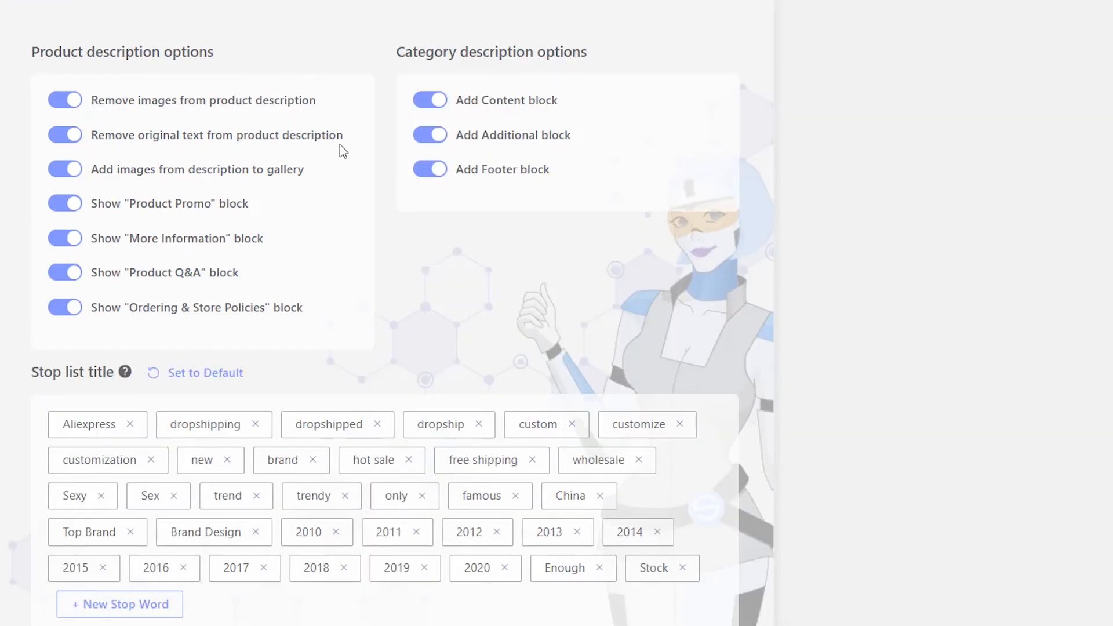
left_click(64, 101)
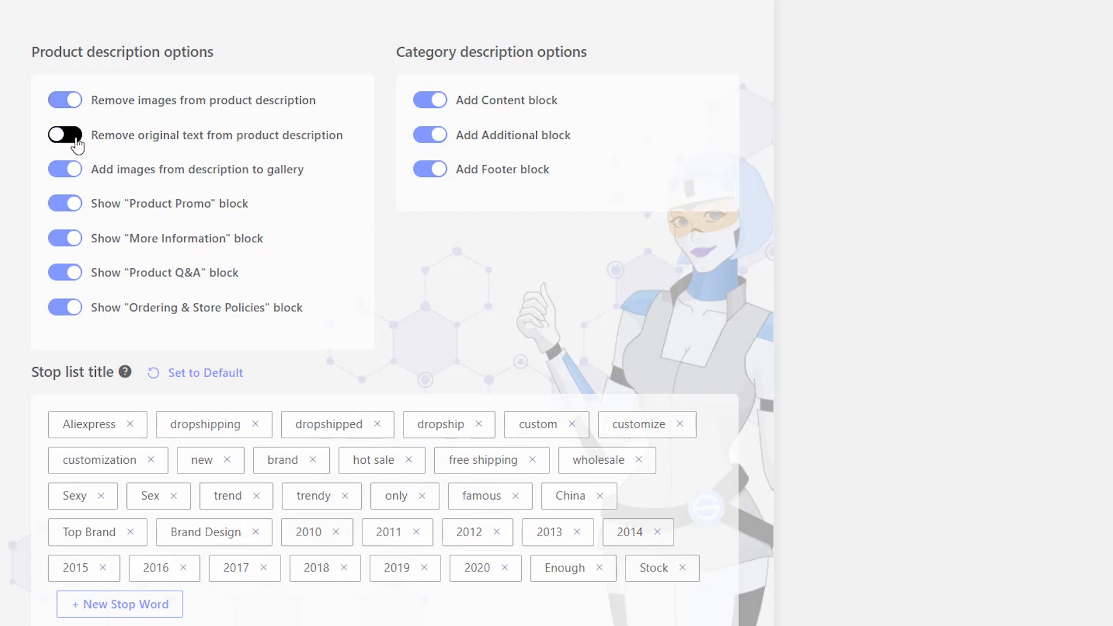
left_click(64, 136)
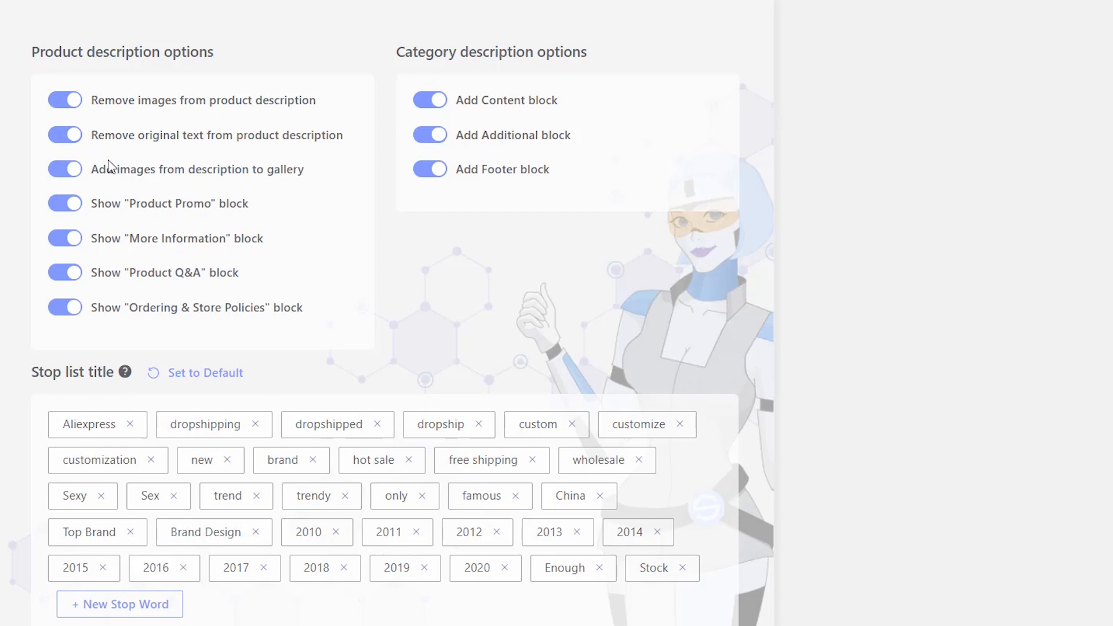
left_click(65, 168)
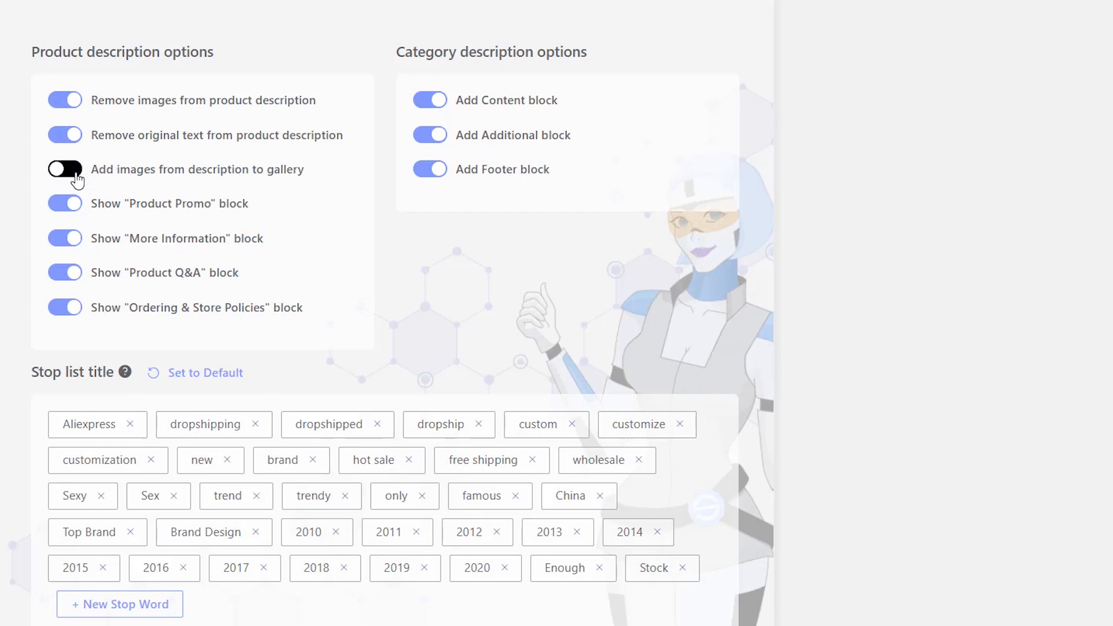
left_click(64, 168)
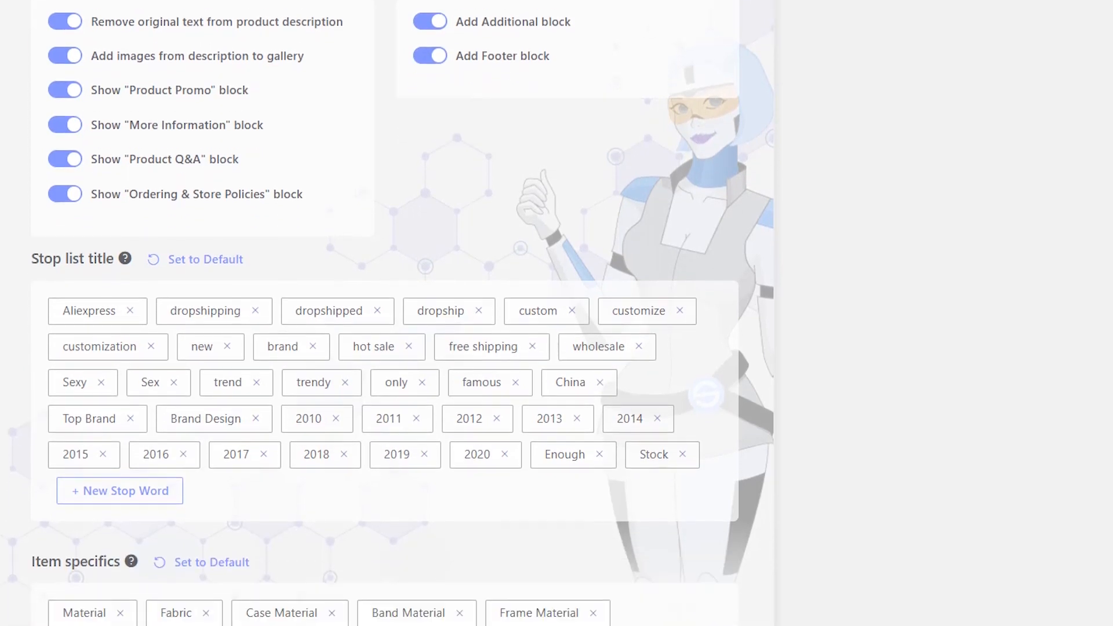
Step: Add a title stop word, then confirm resetting all Sellika settings to default
scroll("down", 3)
type("mini")
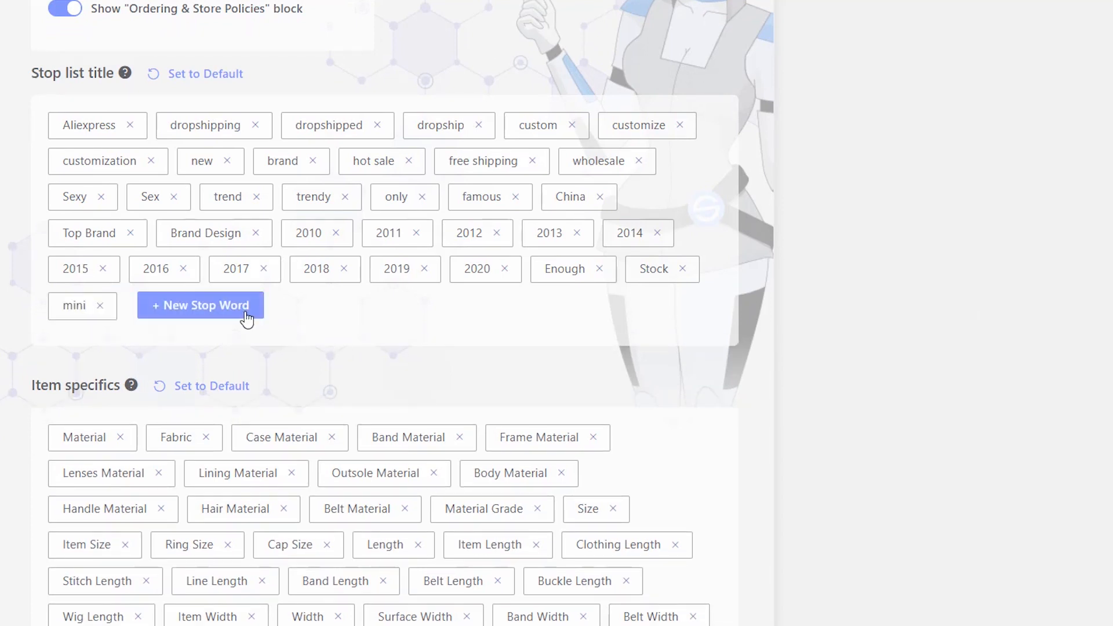
left_click(201, 305)
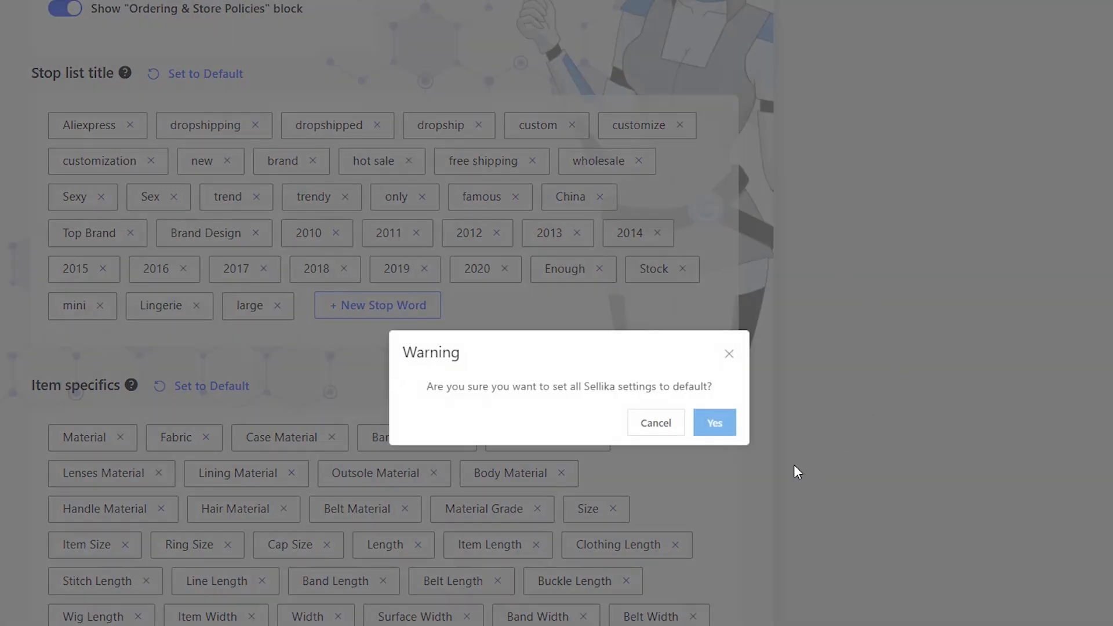
left_click(714, 423)
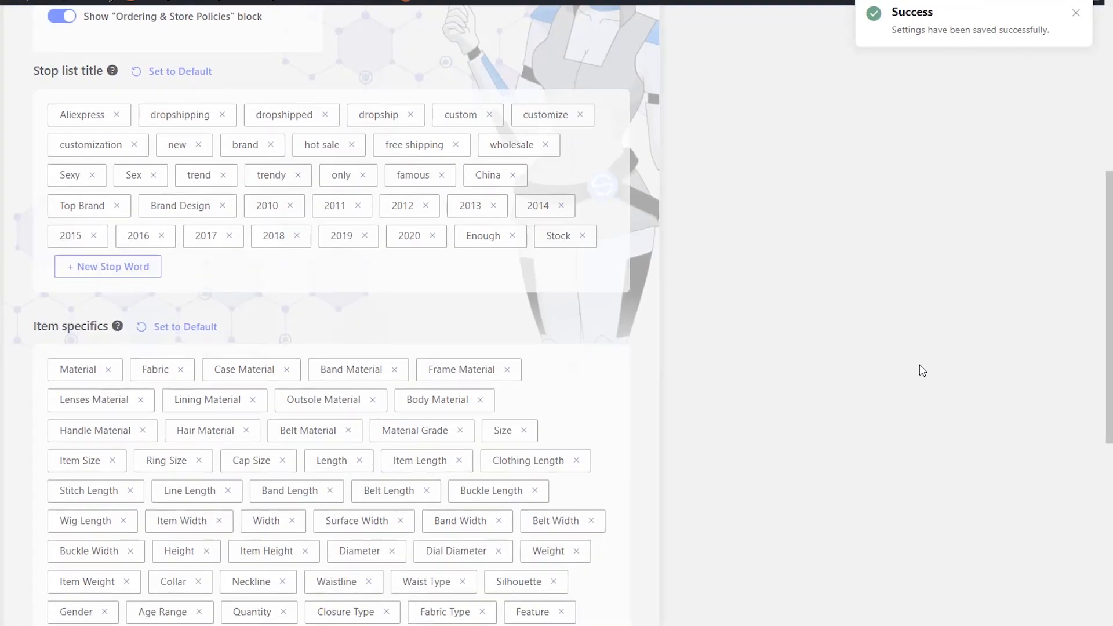
Step: Edit the item specifics tags, then reset them to defaults, restoring 'Material'
scroll("down", 3)
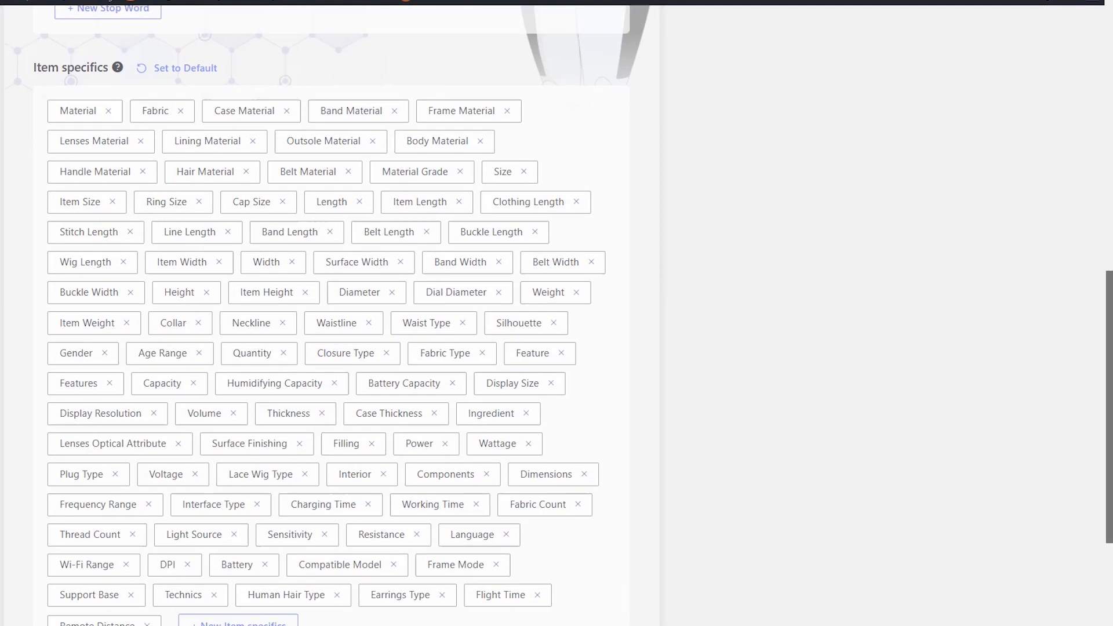
scroll("down", 3)
type("Gender")
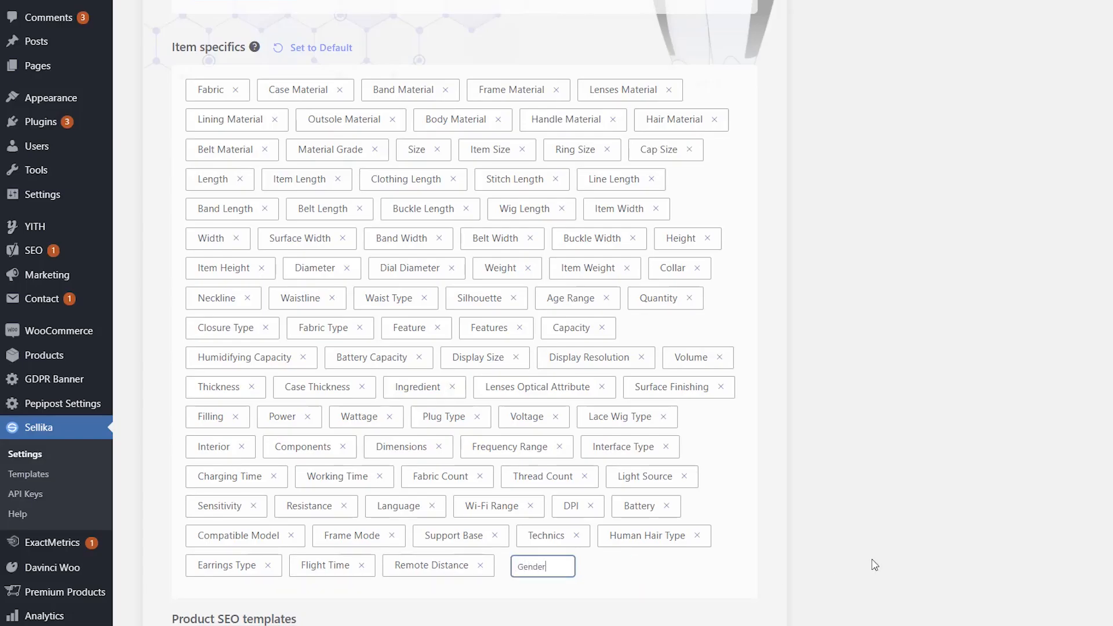
type("M")
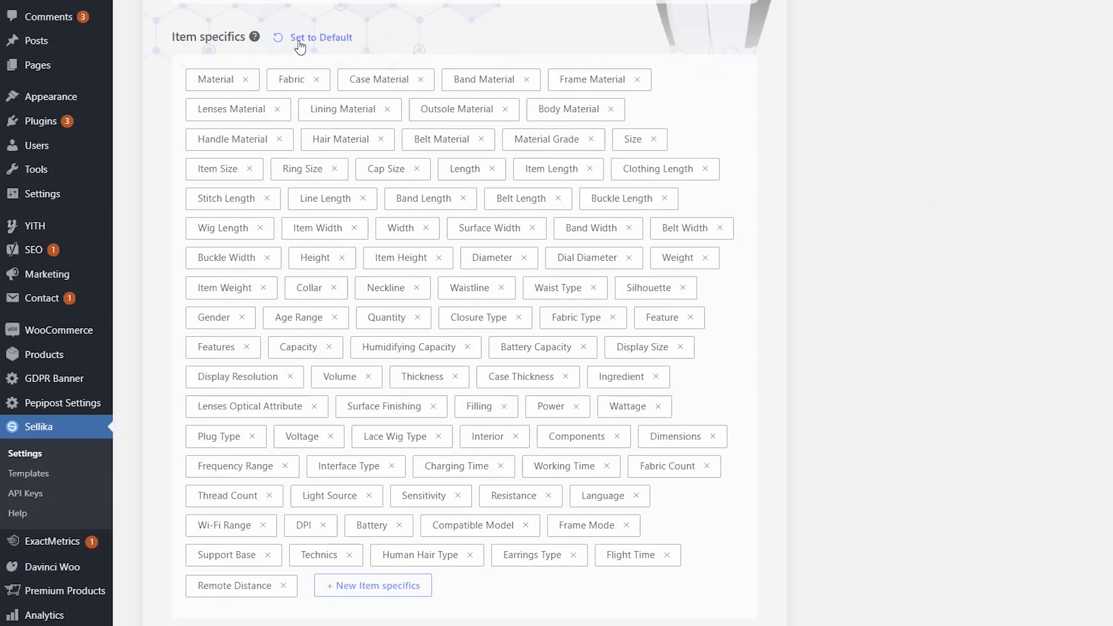
left_click(320, 37)
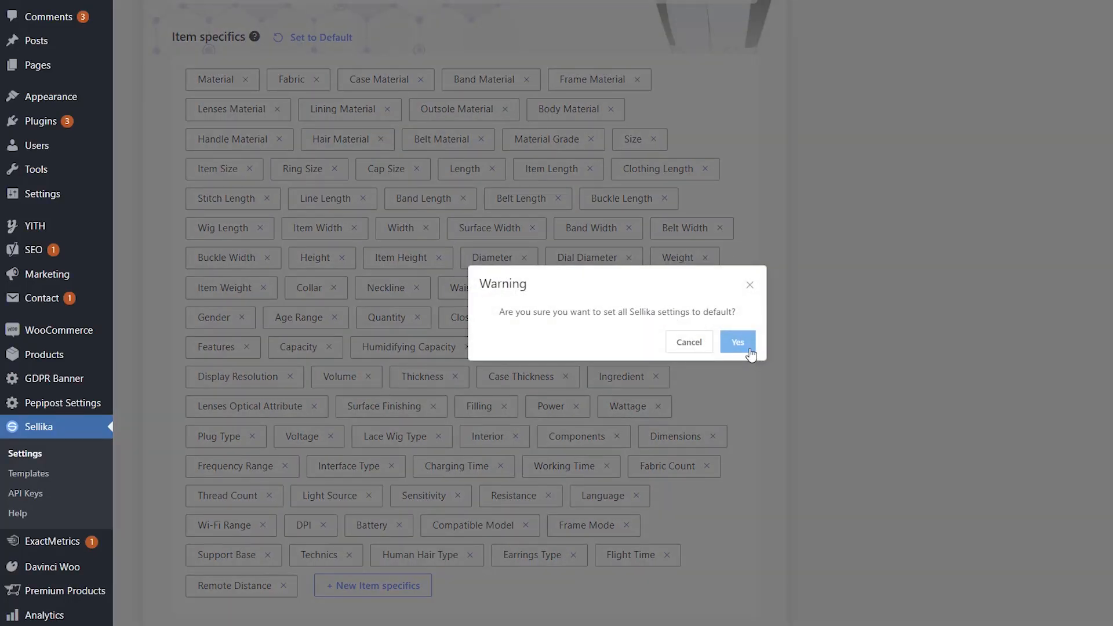
left_click(737, 342)
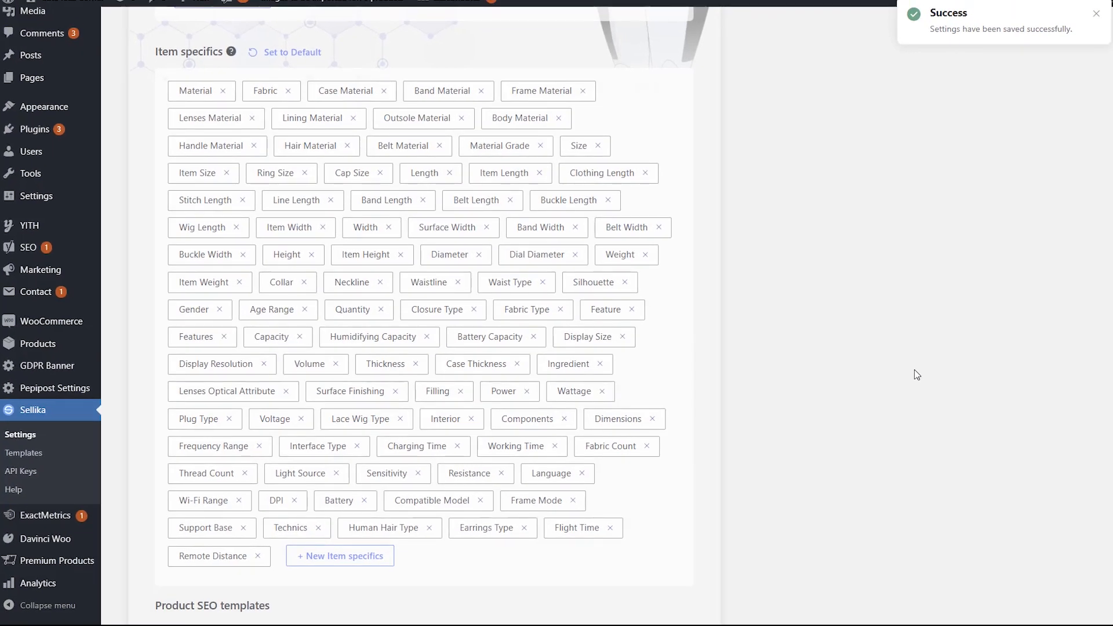
scroll("down", 3)
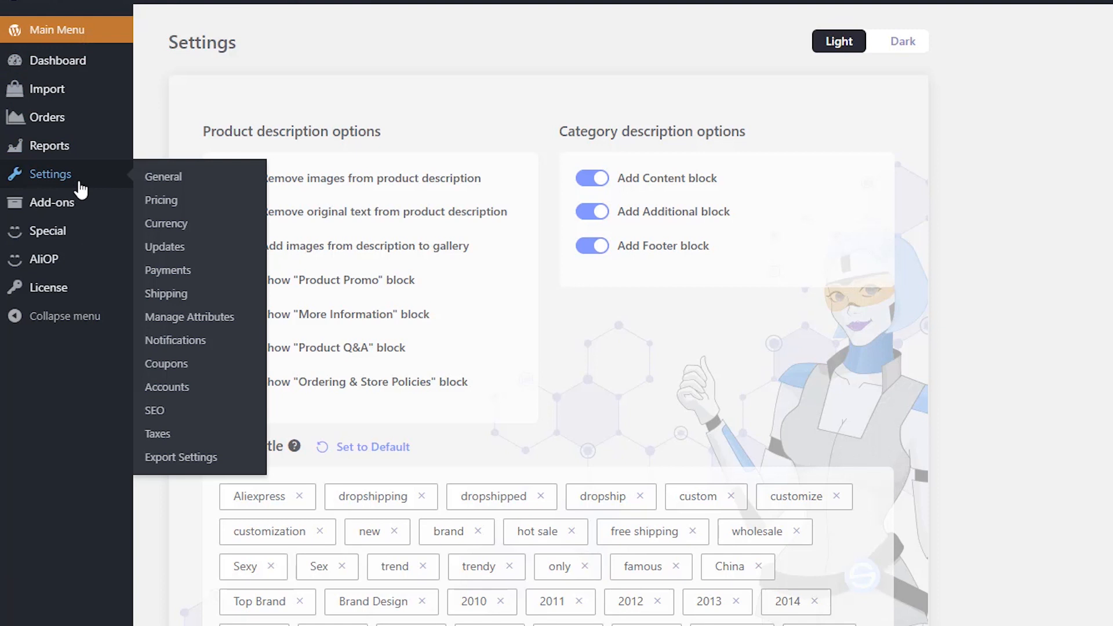
mouse_move(156, 415)
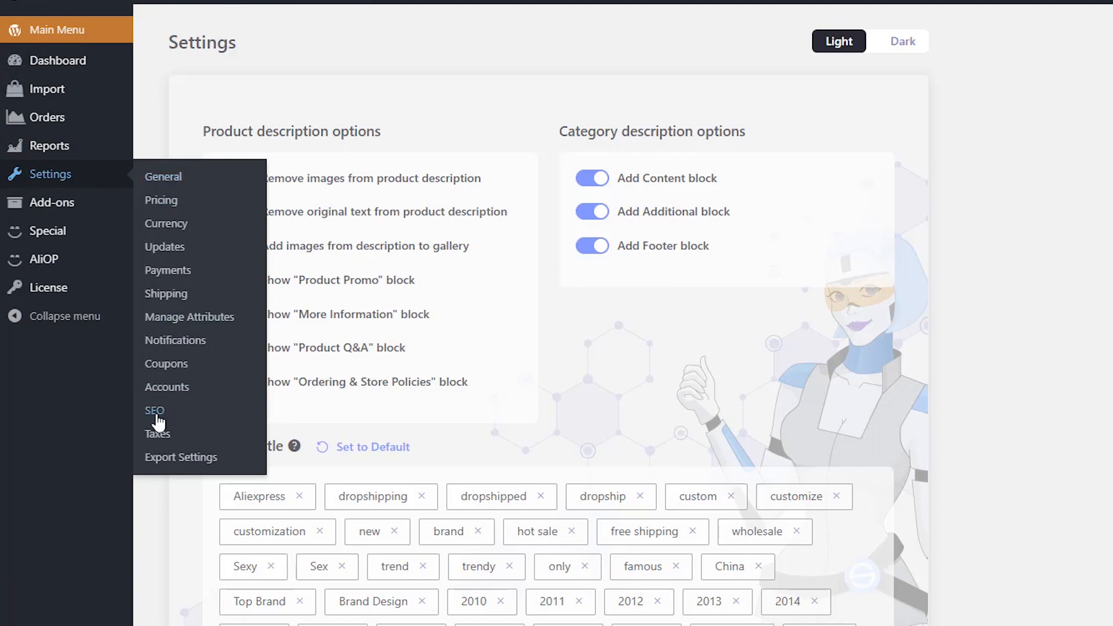
Step: Open the cardigan's edit page, where the Sellika panel shows 60 edits left
left_click(154, 410)
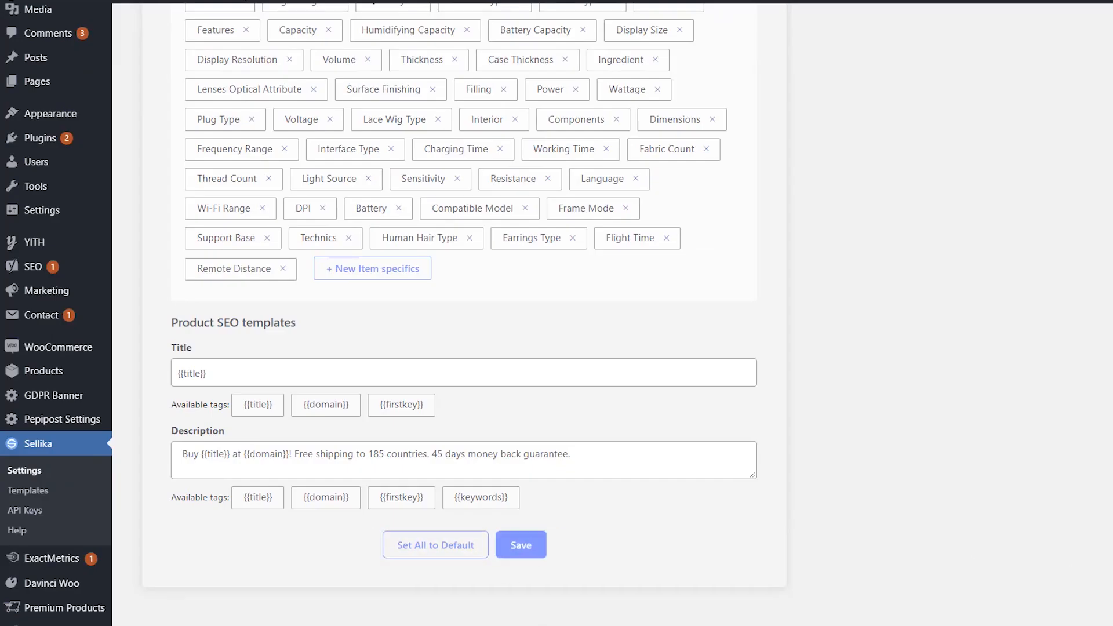
left_click(521, 544)
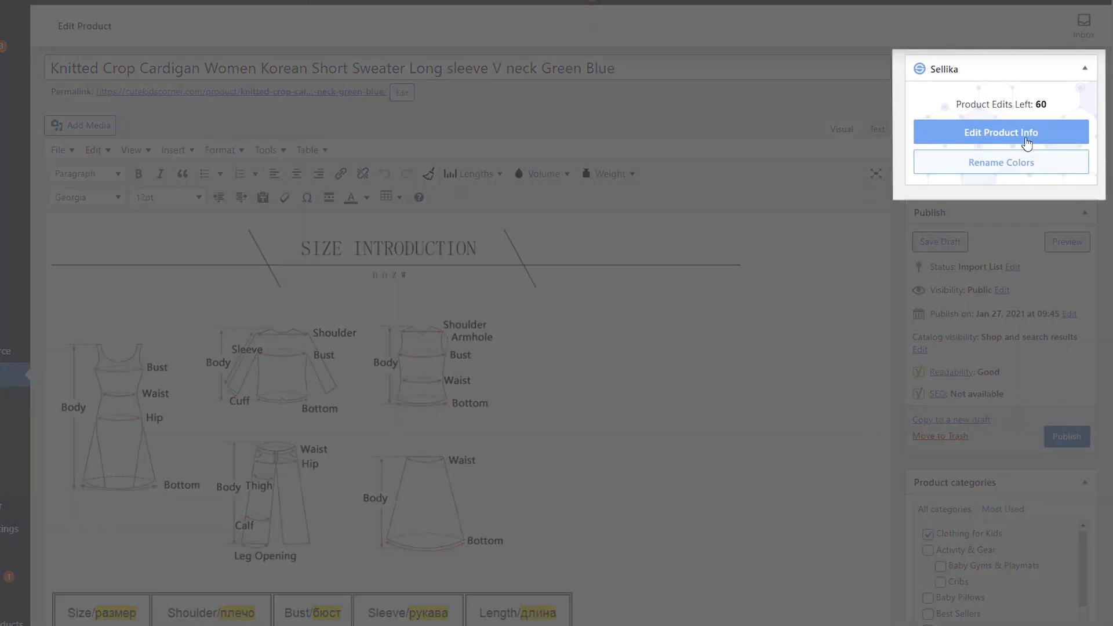
Step: Generate Sellika product info and publish the 'Button Knitted Textile Coat' title and description
left_click(999, 132)
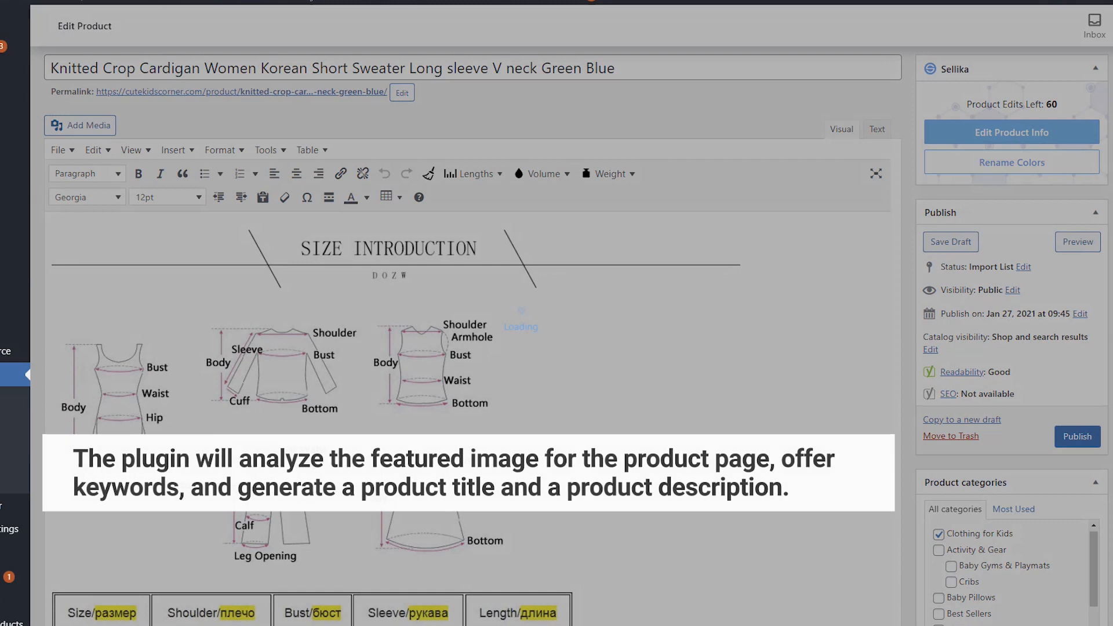
left_click(1010, 132)
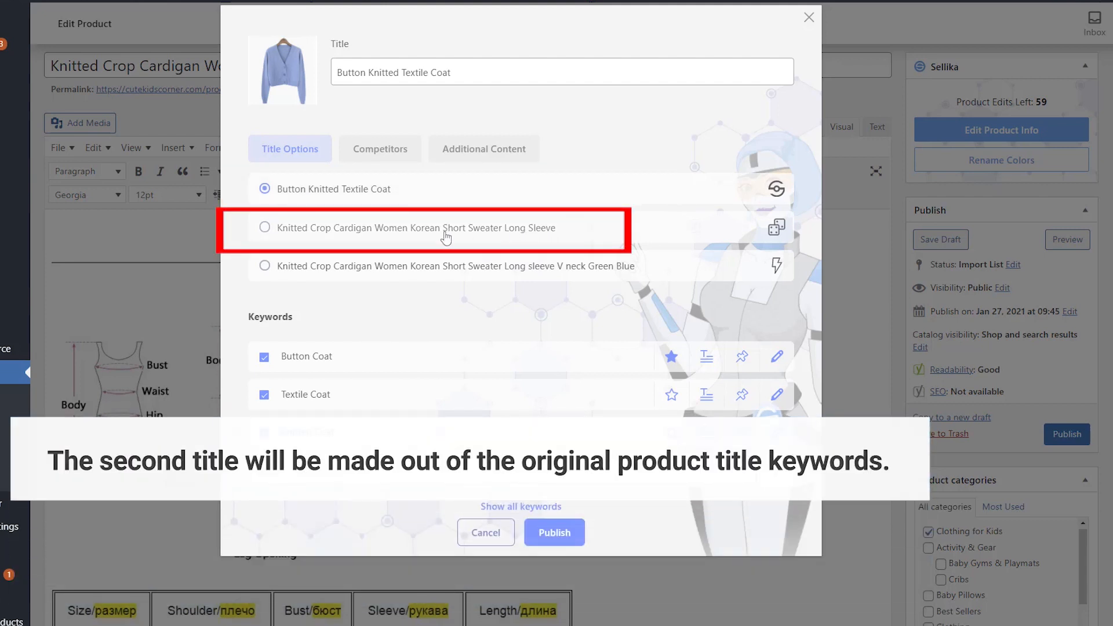
mouse_move(674, 244)
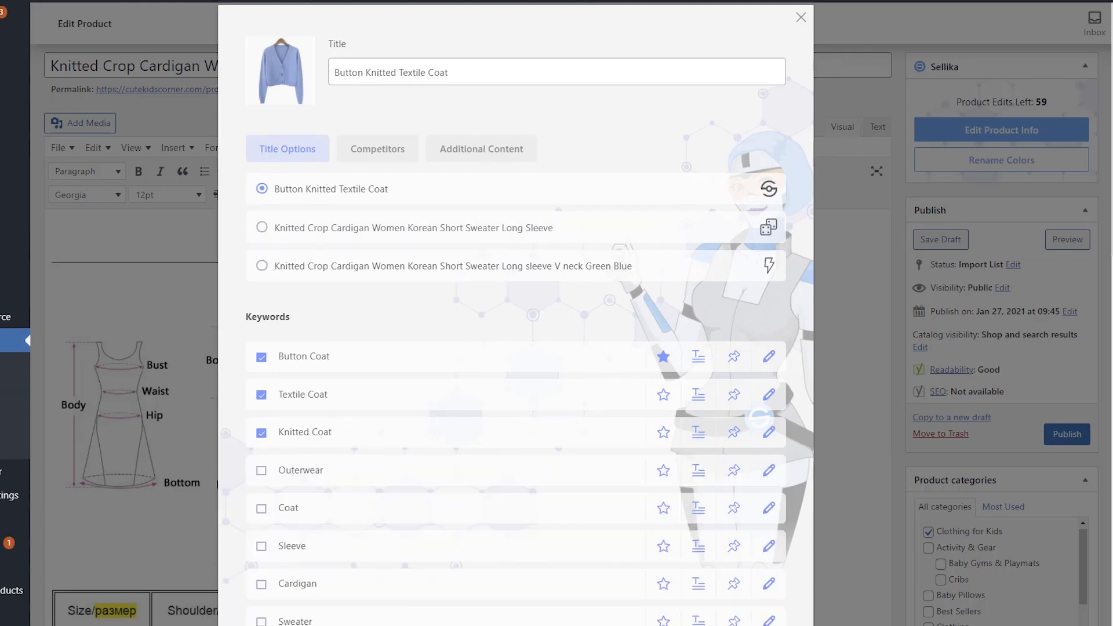
scroll("down", 3)
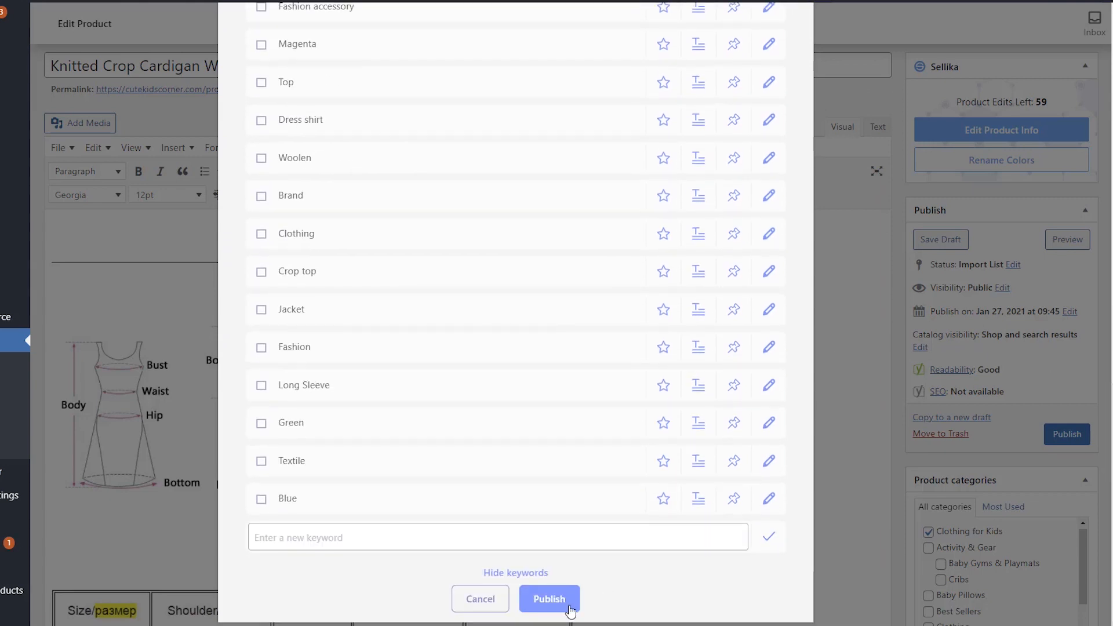
left_click(548, 598)
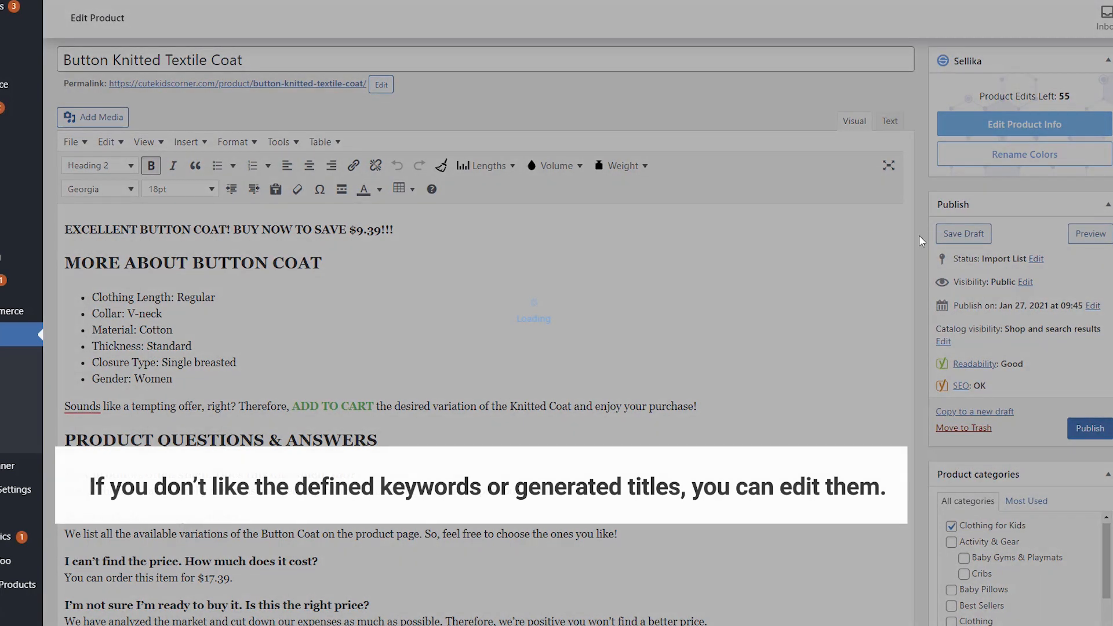
Step: Regenerate the product info and change the Button Coat keyword to Blue Coat
left_click(1023, 124)
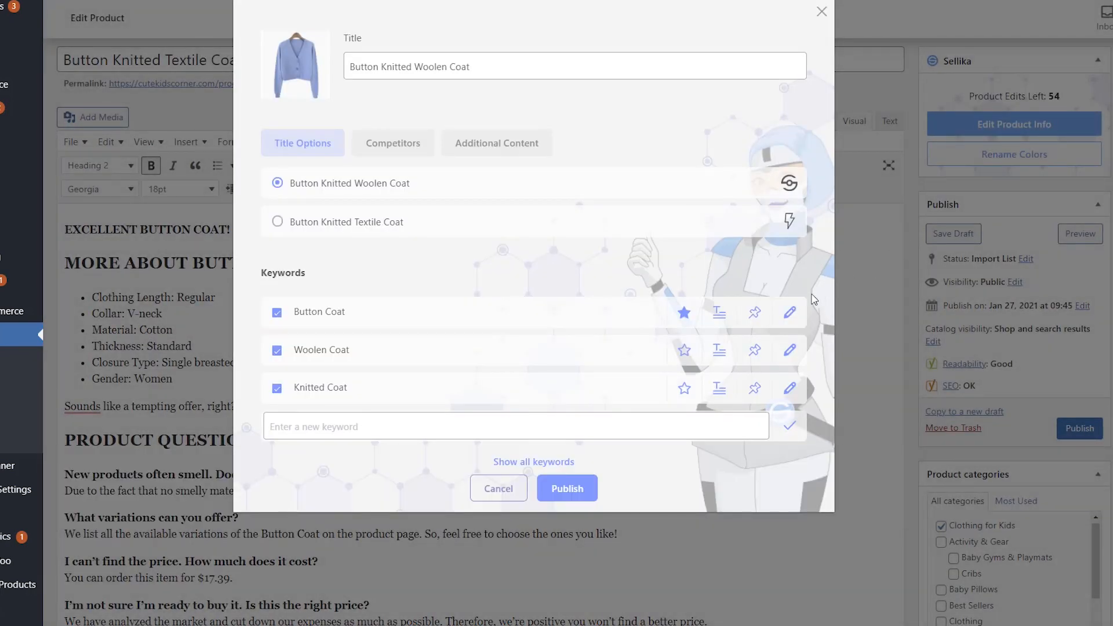
mouse_move(790, 312)
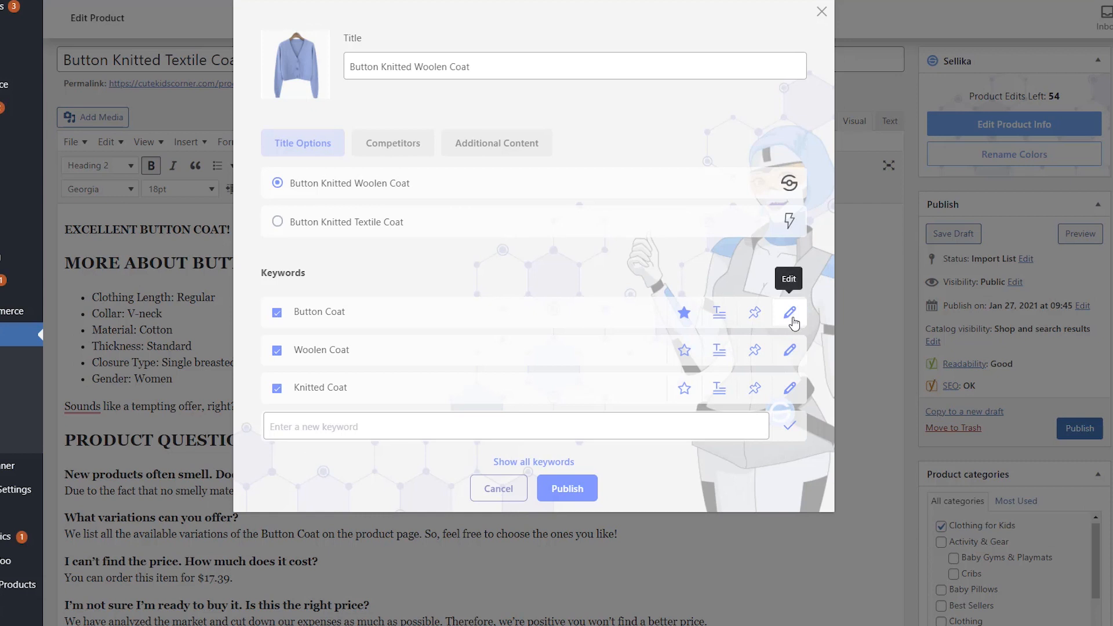
left_click(790, 313)
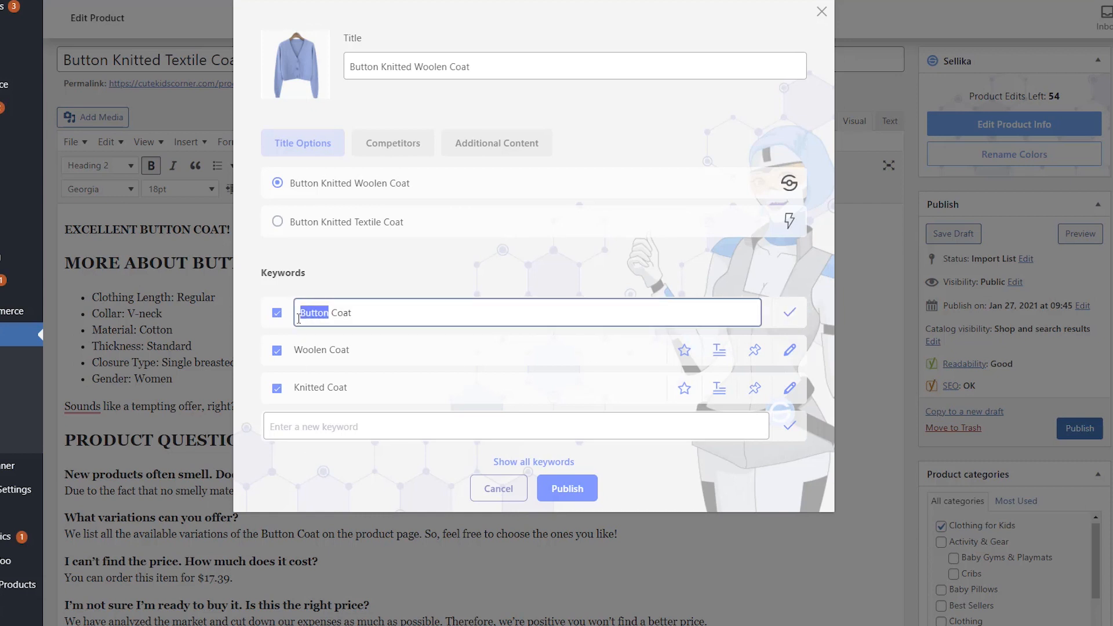
type("Blu")
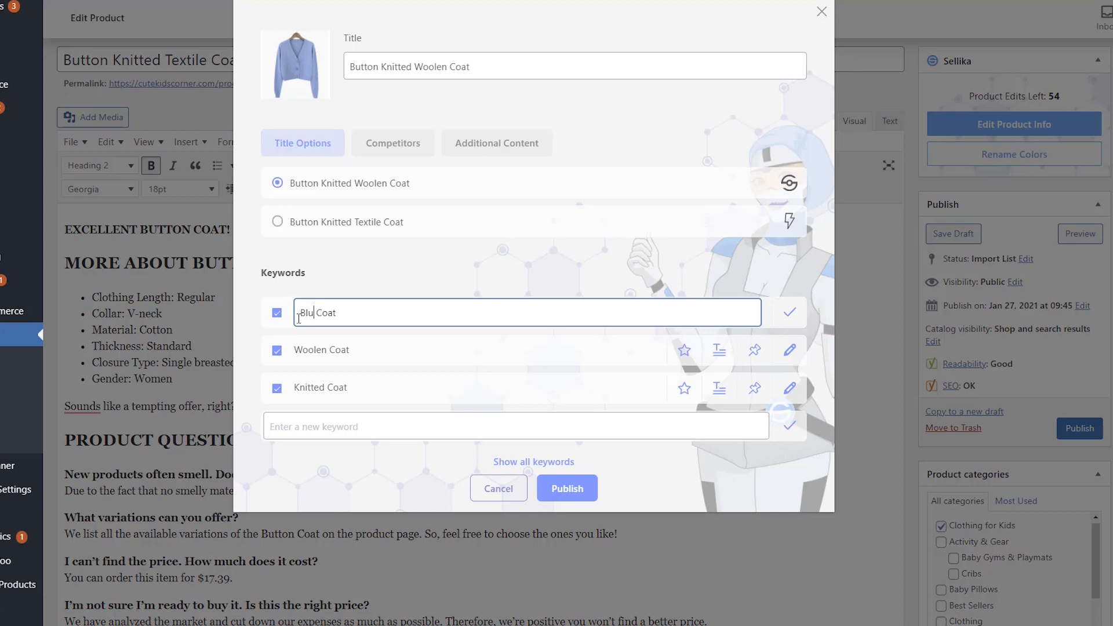
left_click(788, 312)
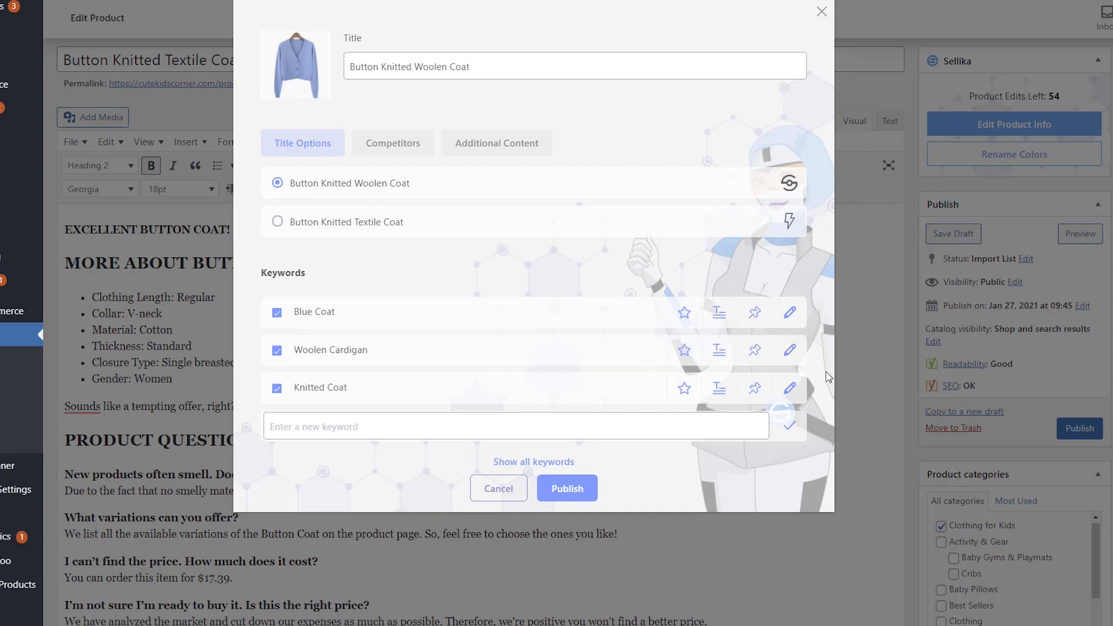
Step: Retitle the product 'Button Knitted Woolen Casual Cardigan' and publish it
left_click(789, 388)
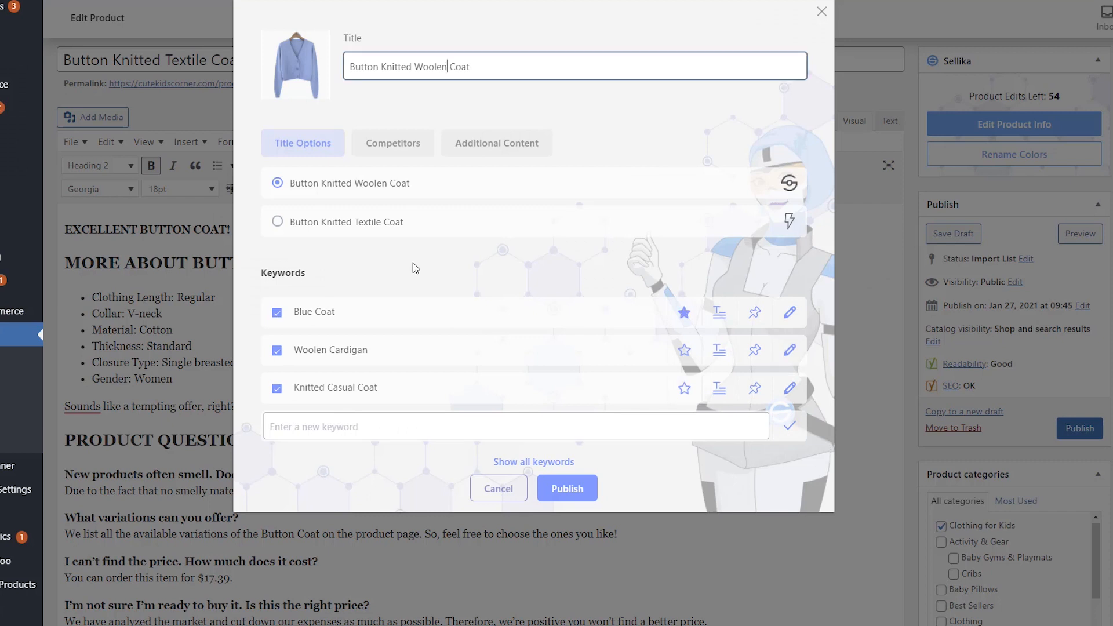
type("Casual")
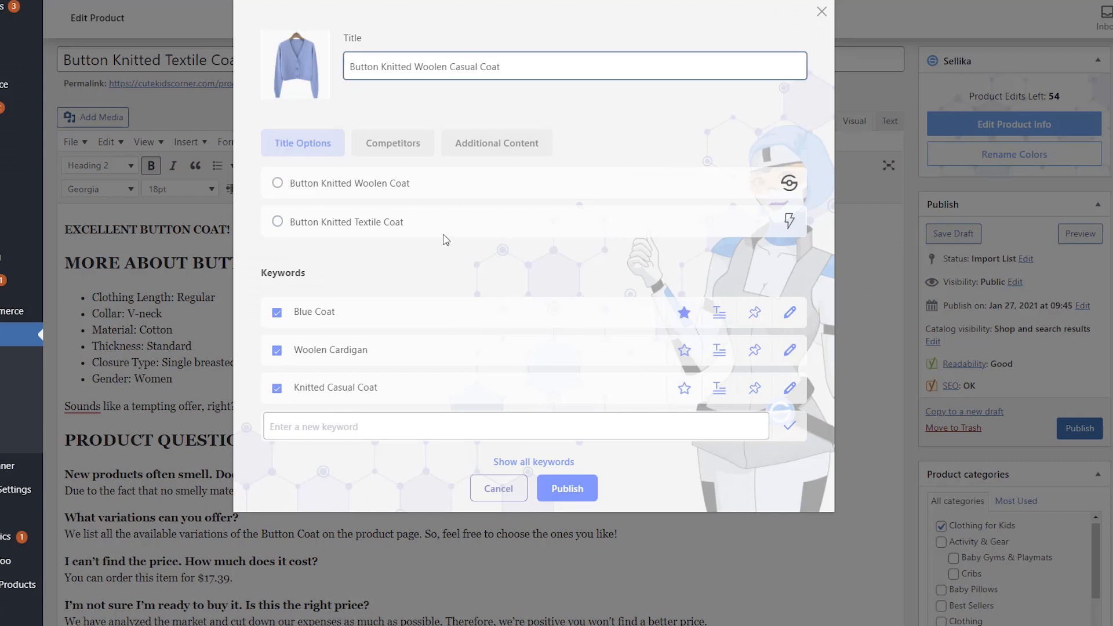
type("Cardig")
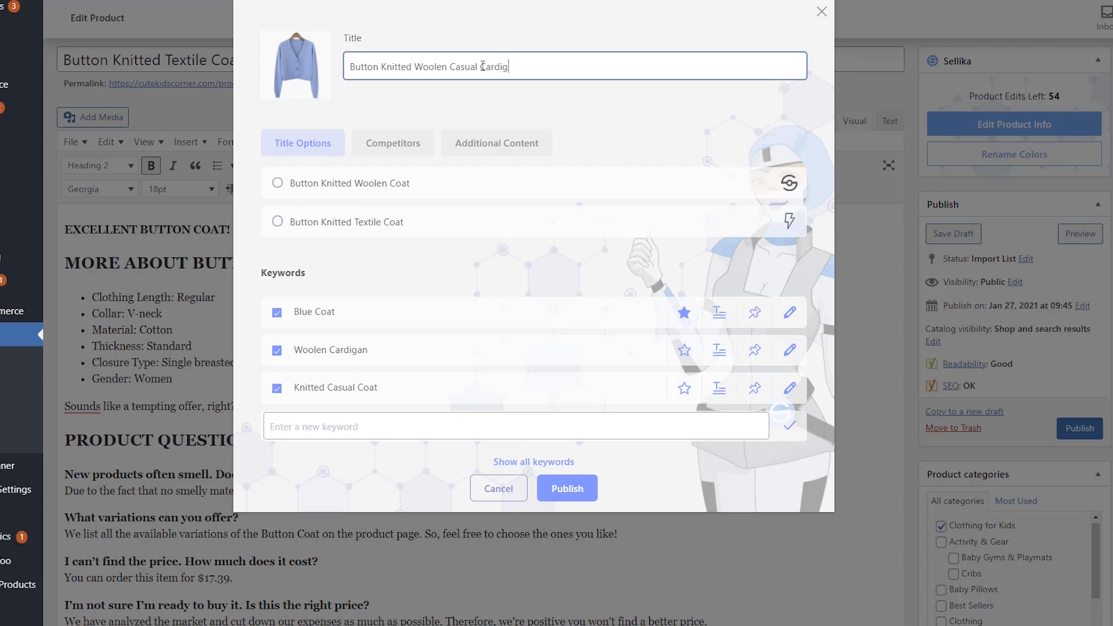
type("an")
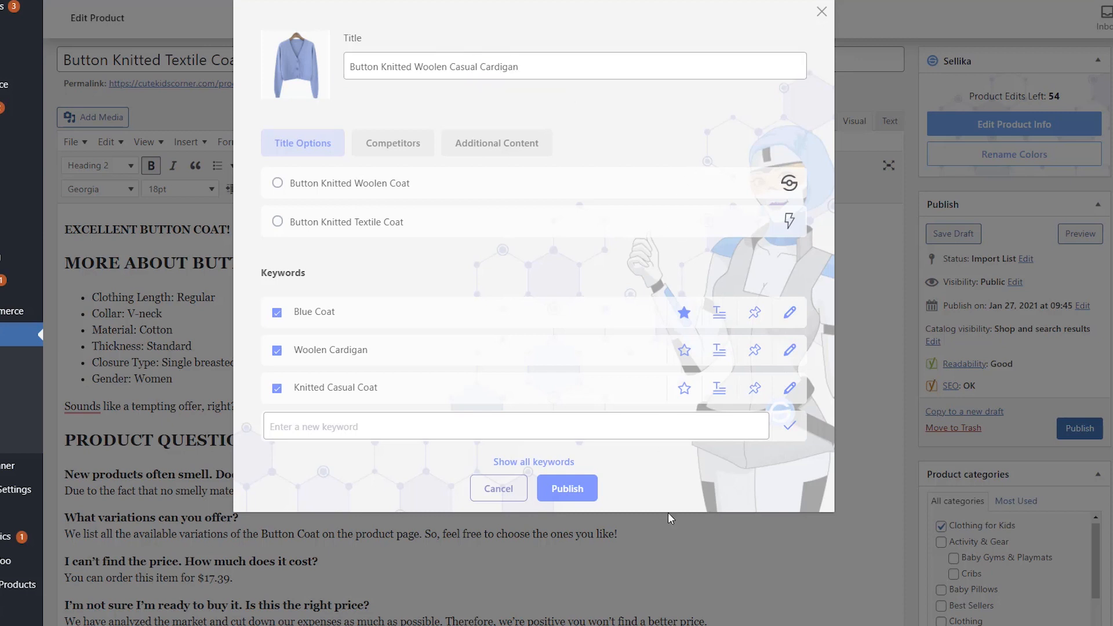
left_click(566, 488)
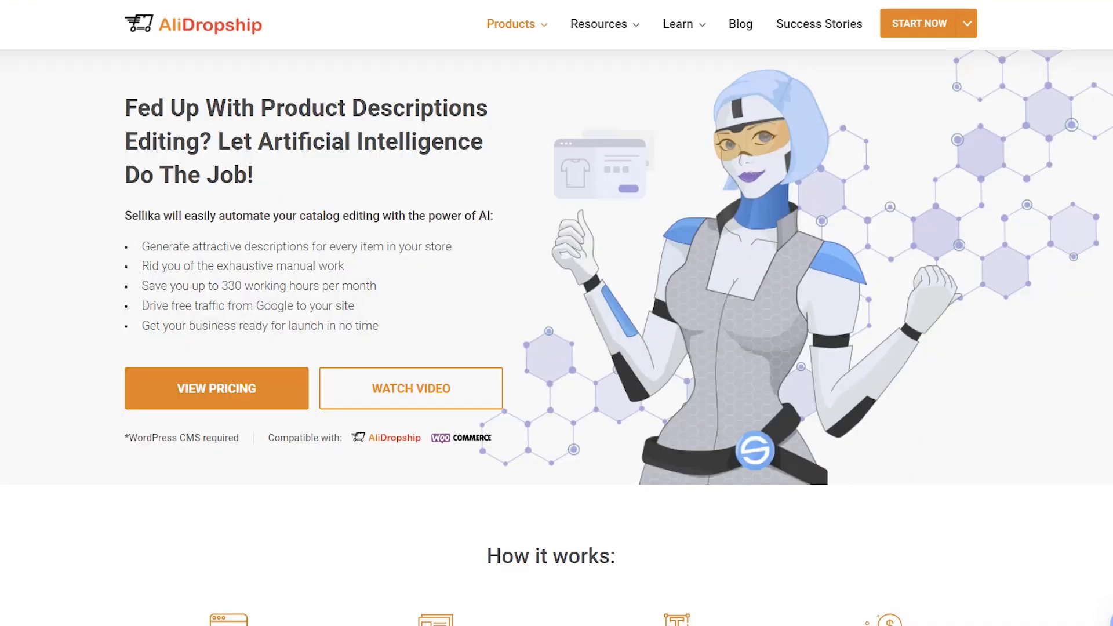
Step: Scroll the AliDropship Sellika page down to the How it works section
scroll("down", 3)
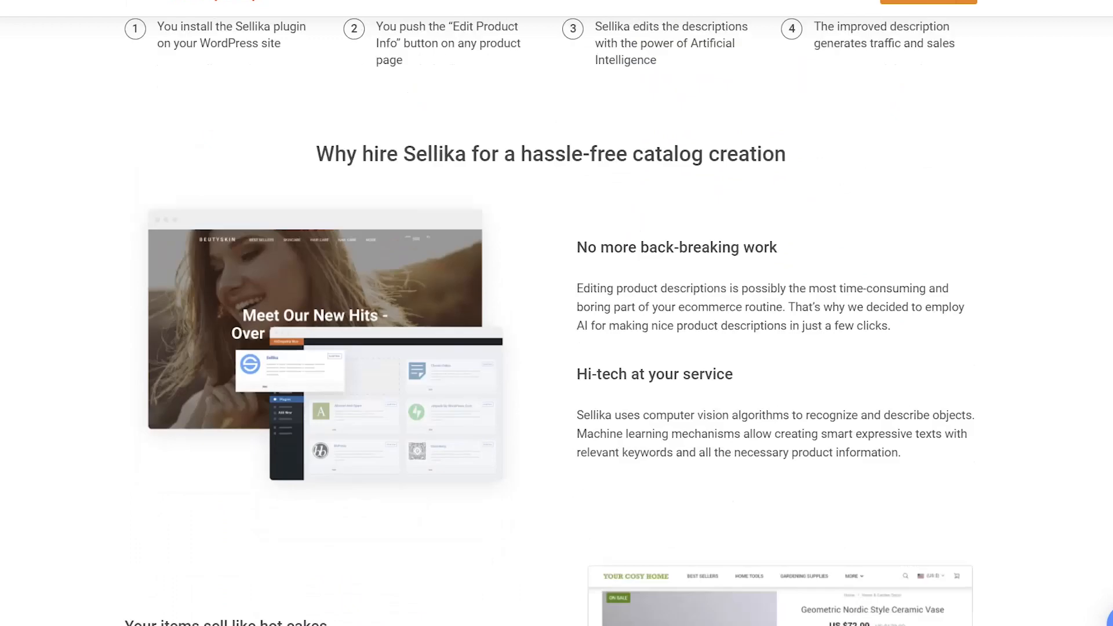
scroll("down", 3)
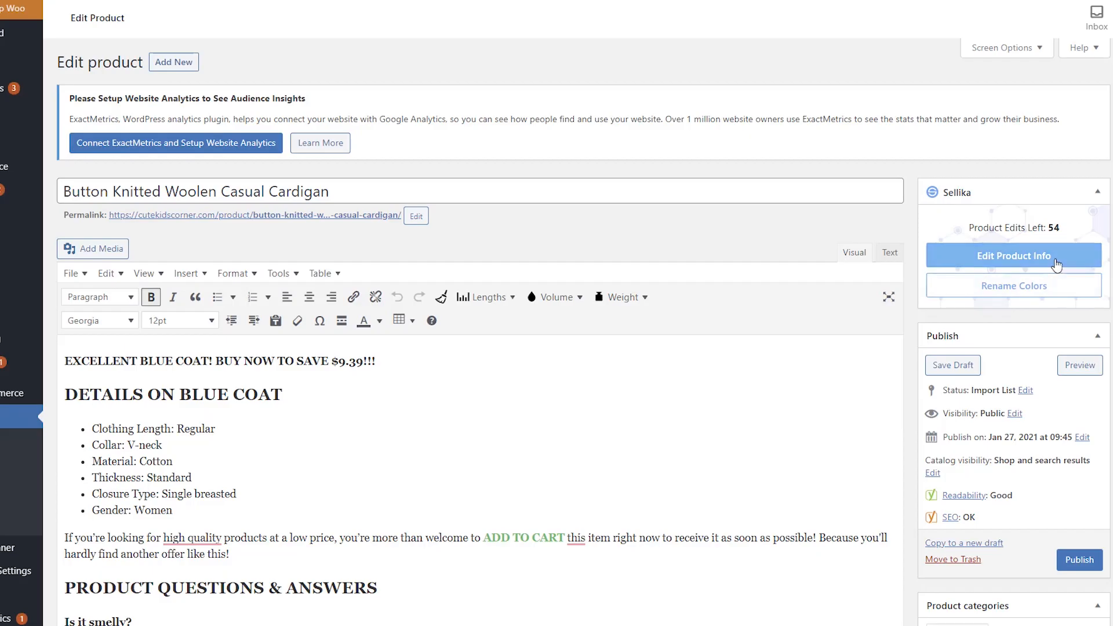
Step: Generate cardigan product info twice, discarding both suggestions, then go to Product categories
left_click(1013, 256)
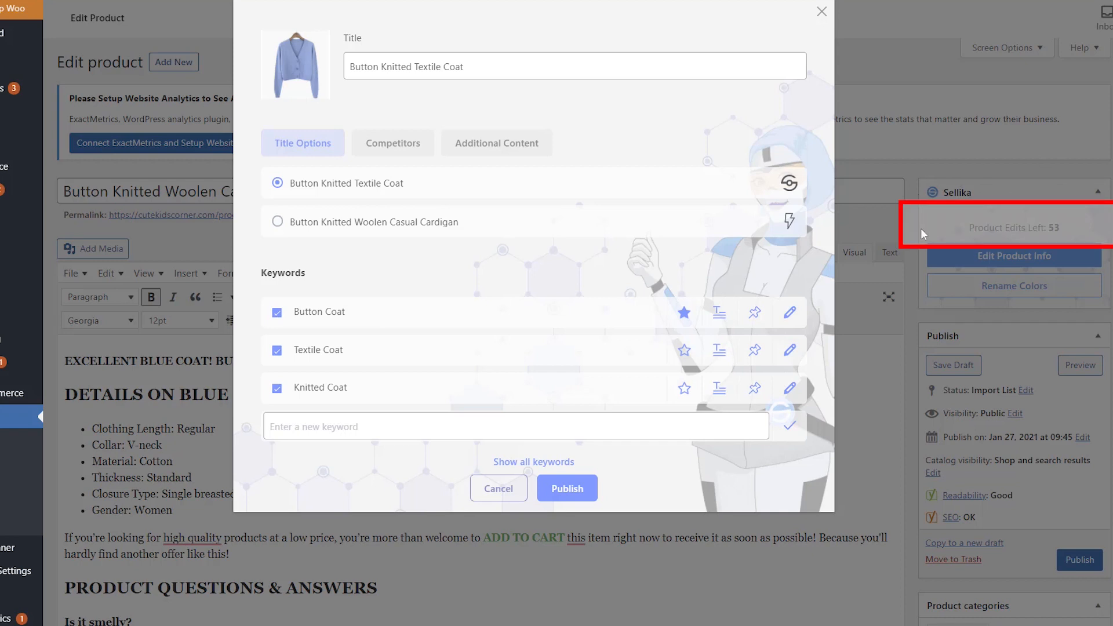
left_click(497, 487)
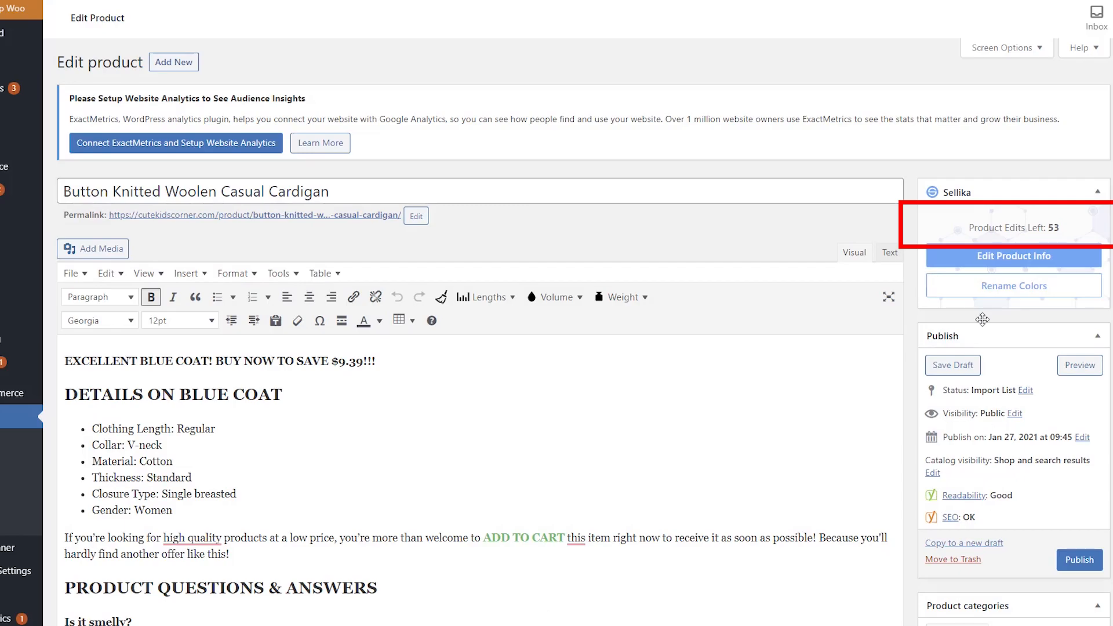
left_click(1012, 256)
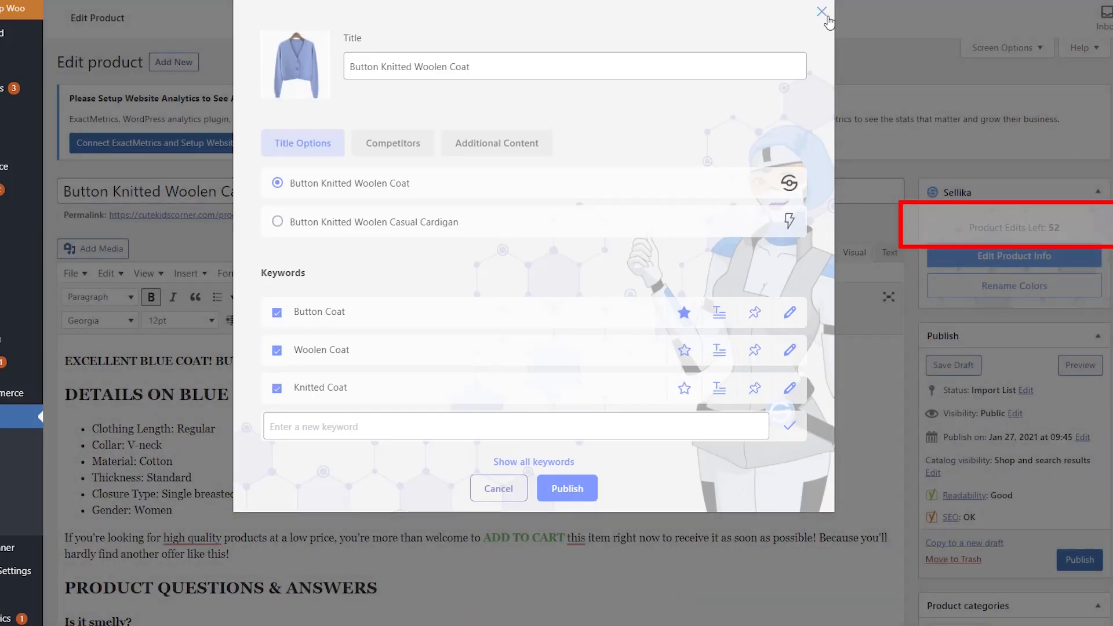
left_click(821, 12)
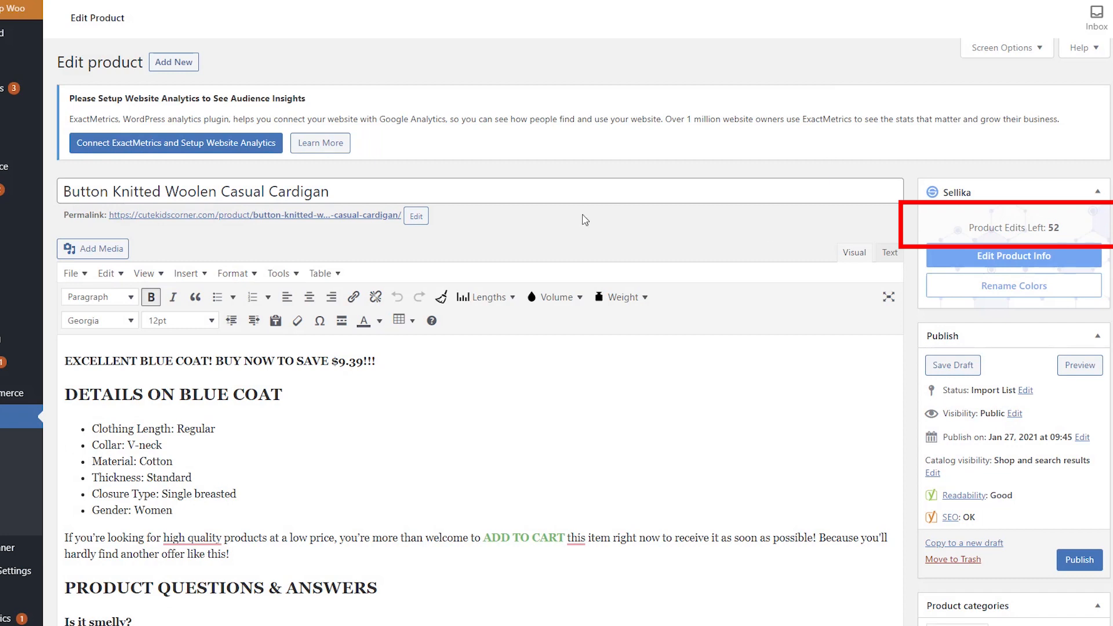
left_click(1012, 256)
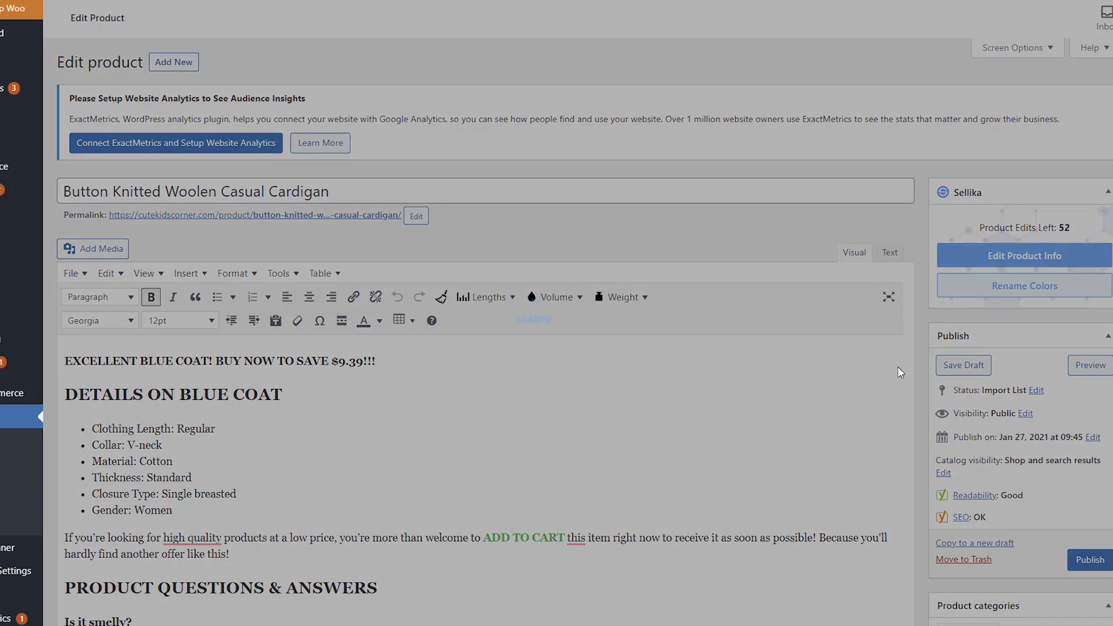
left_click(1022, 285)
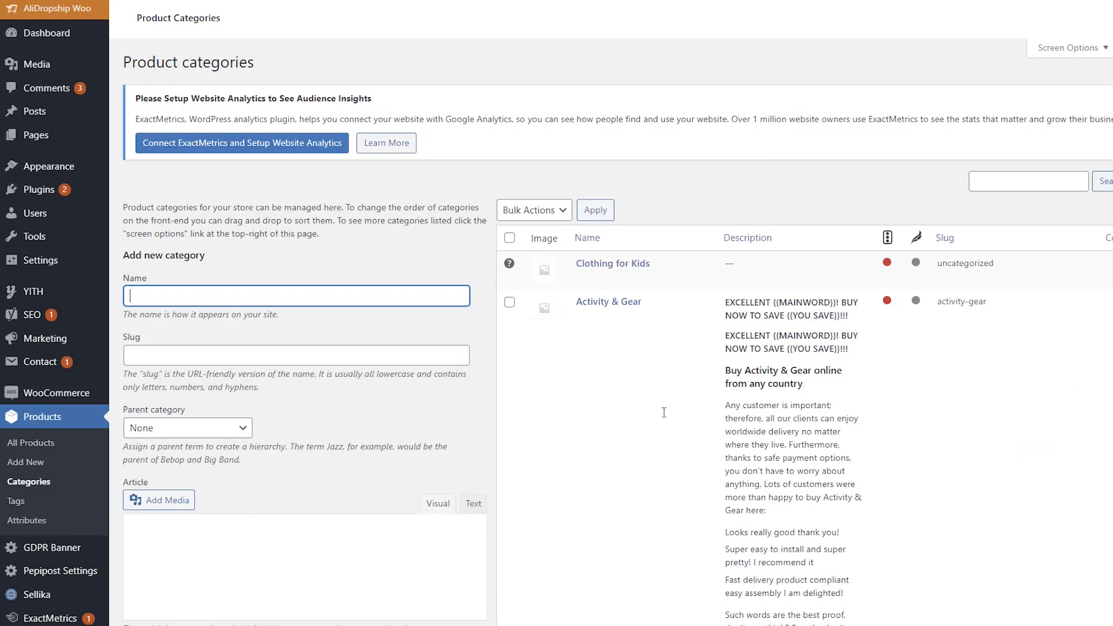
Step: Edit the Clothing product category and start Create Article for it
scroll("down", 3)
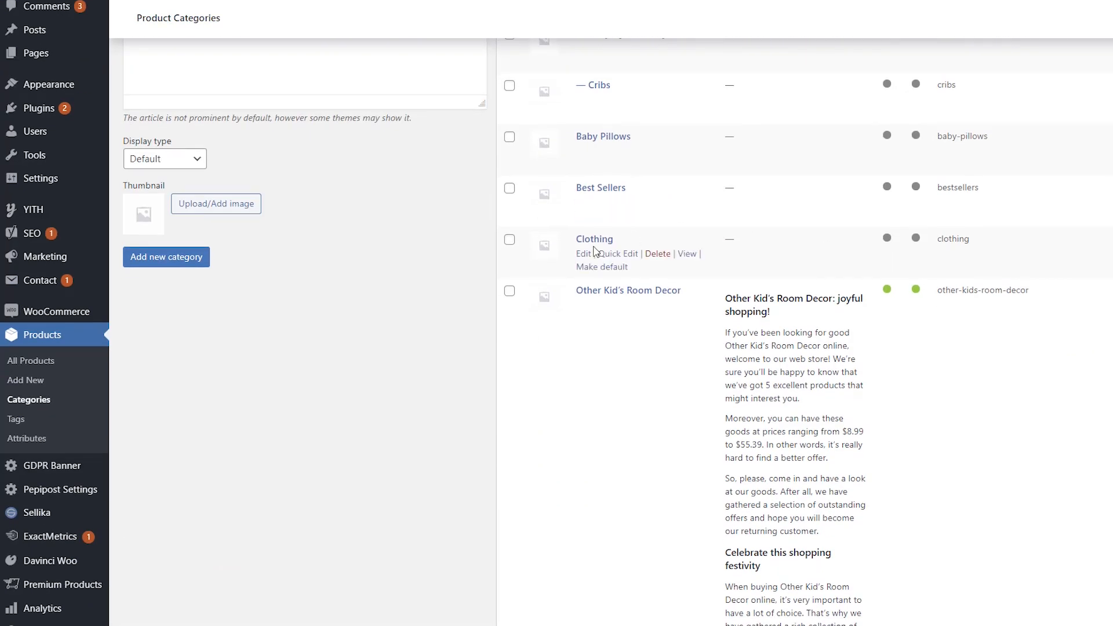
left_click(582, 253)
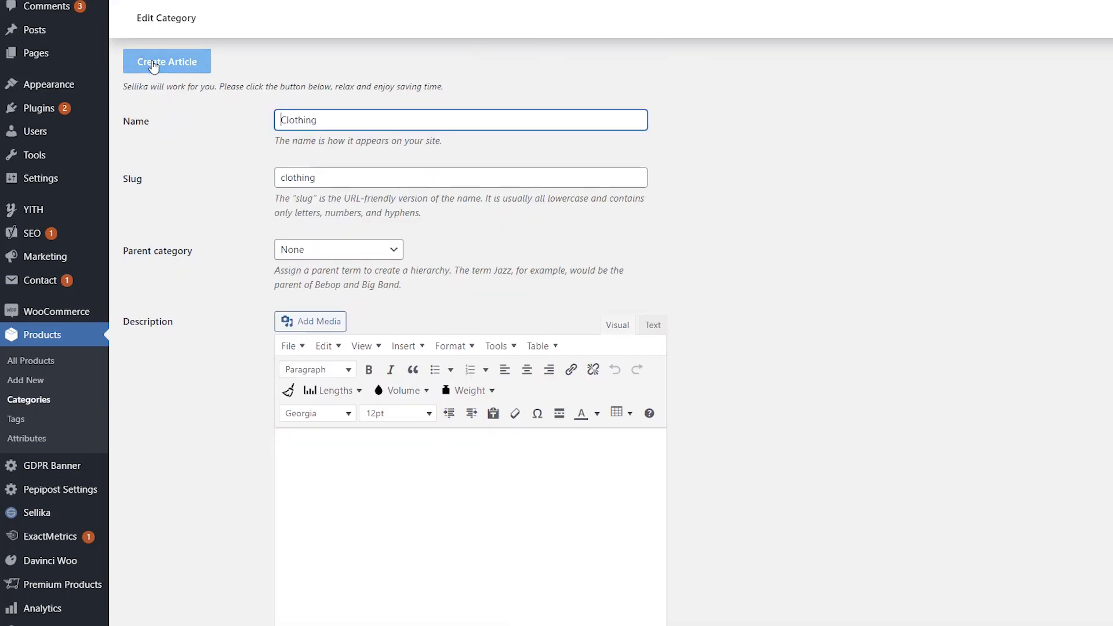
left_click(167, 60)
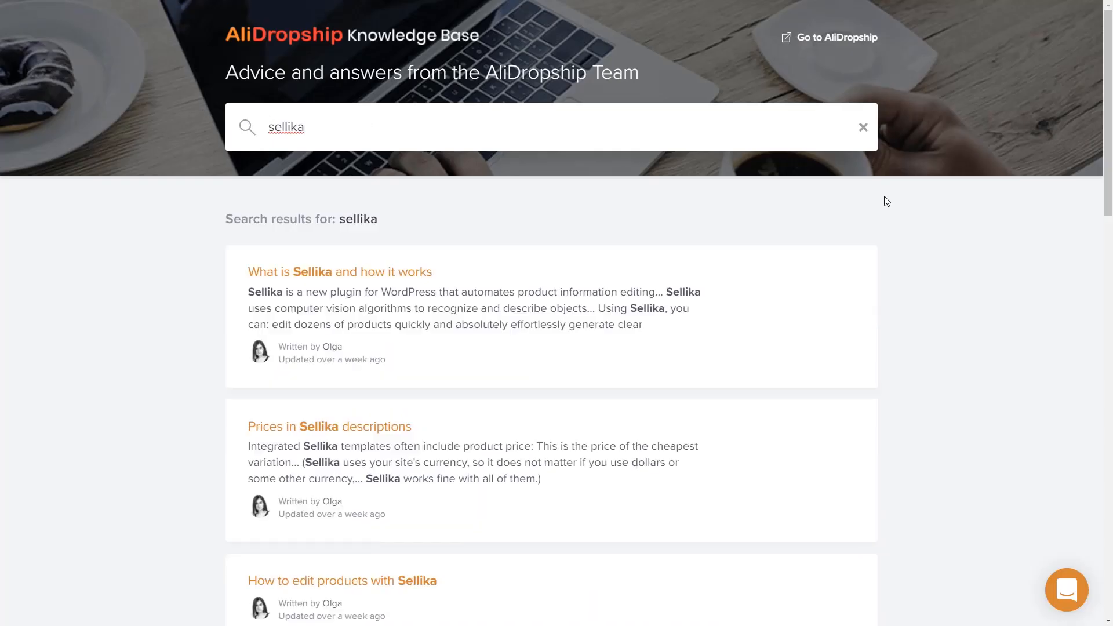
Step: Scroll through the Sellika article results in the AliDropship Knowledge Base
scroll("down", 3)
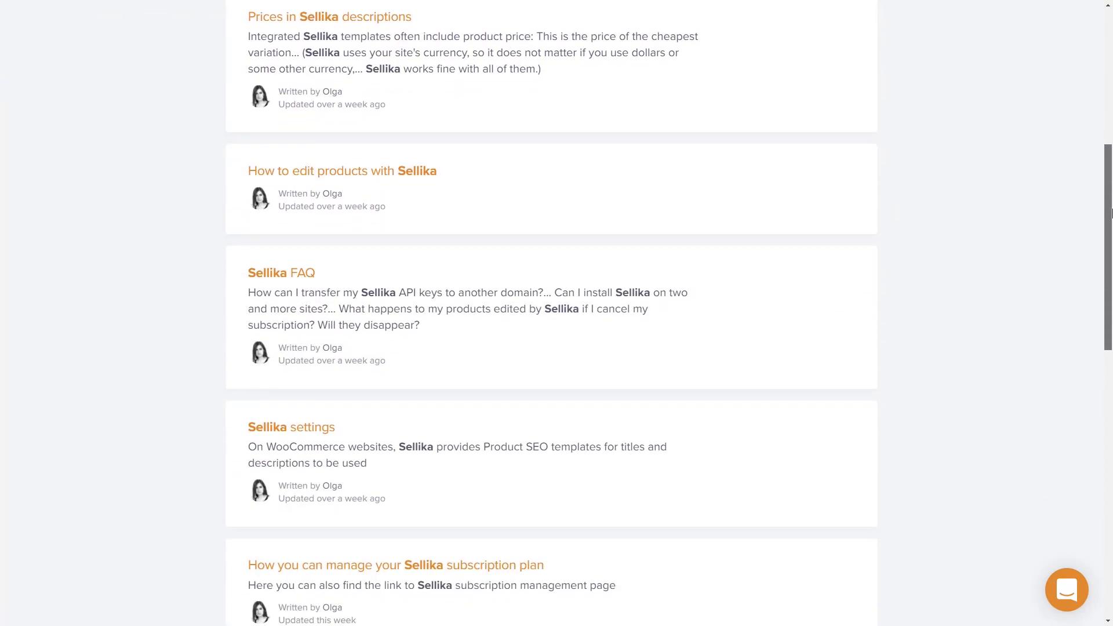
scroll("down", 3)
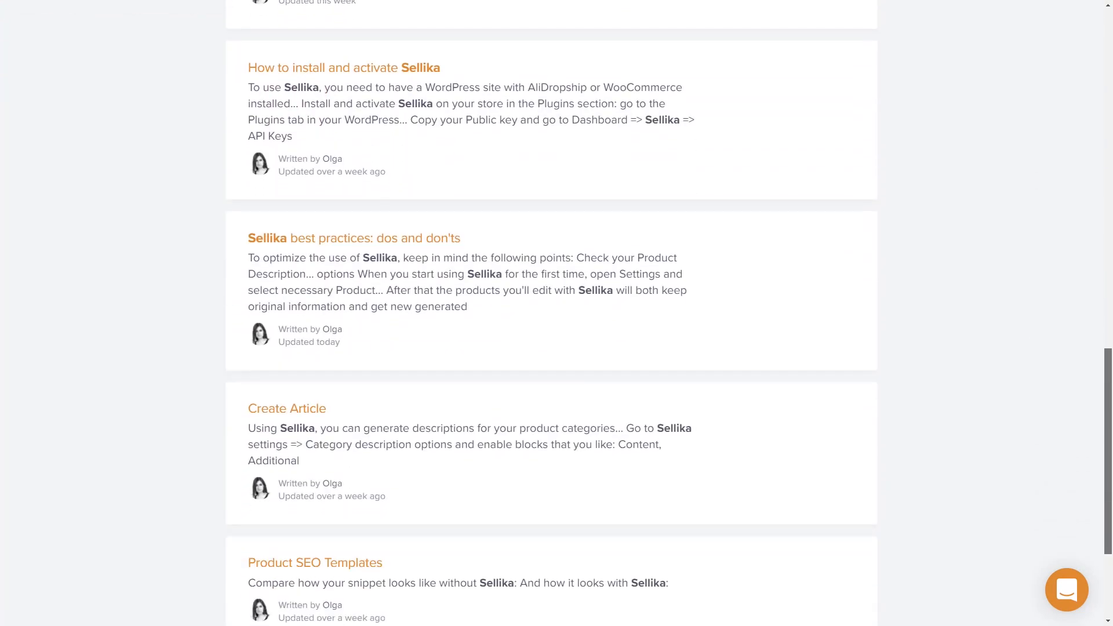